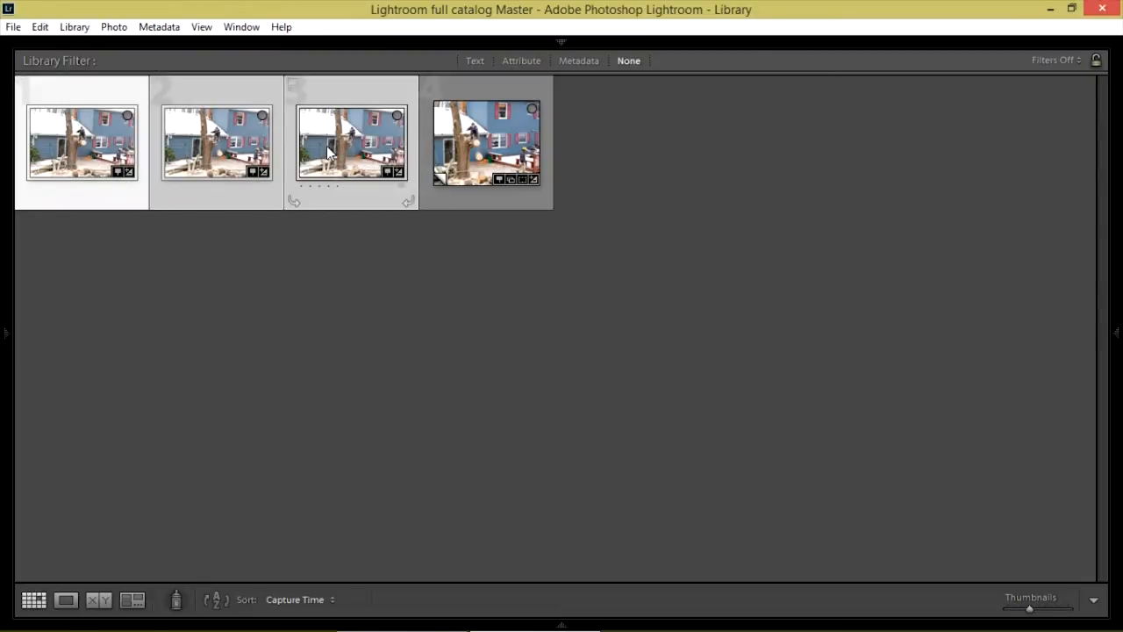
Bring up the Edit In context menu on the three selected climber photos
right_click(329, 151)
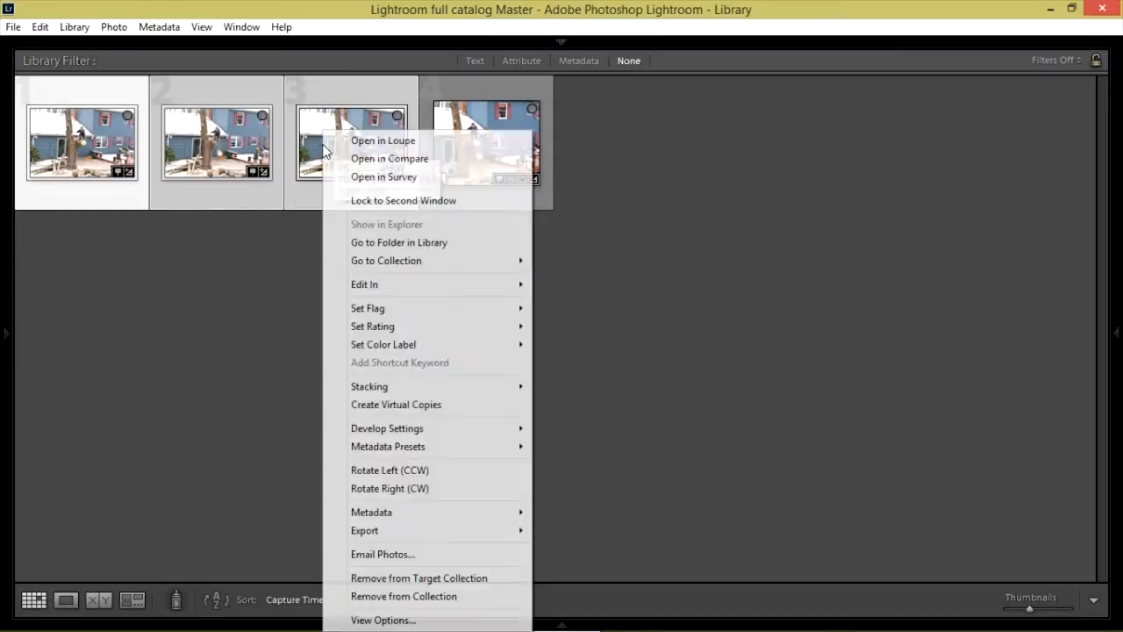
mouse_move(364, 284)
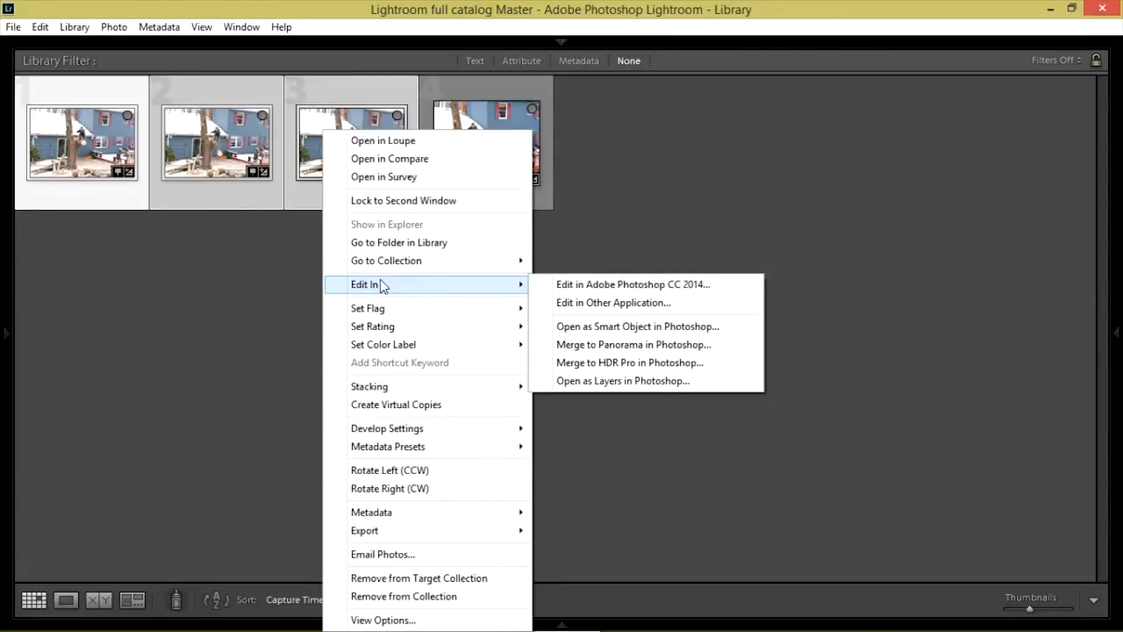
mouse_move(623, 380)
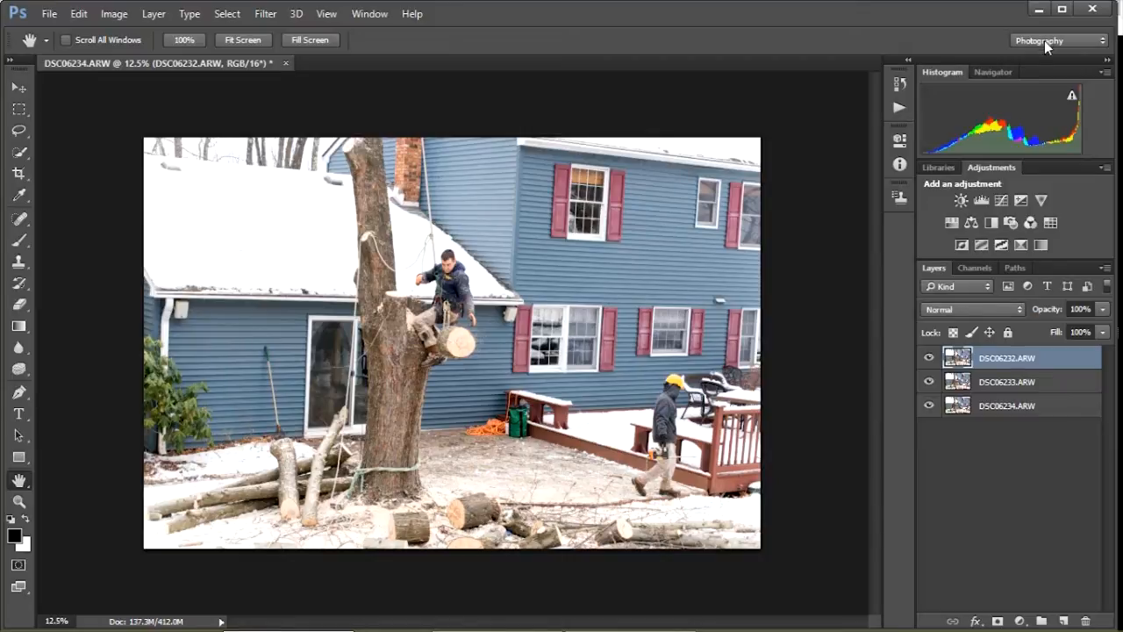
mouse_move(1039, 48)
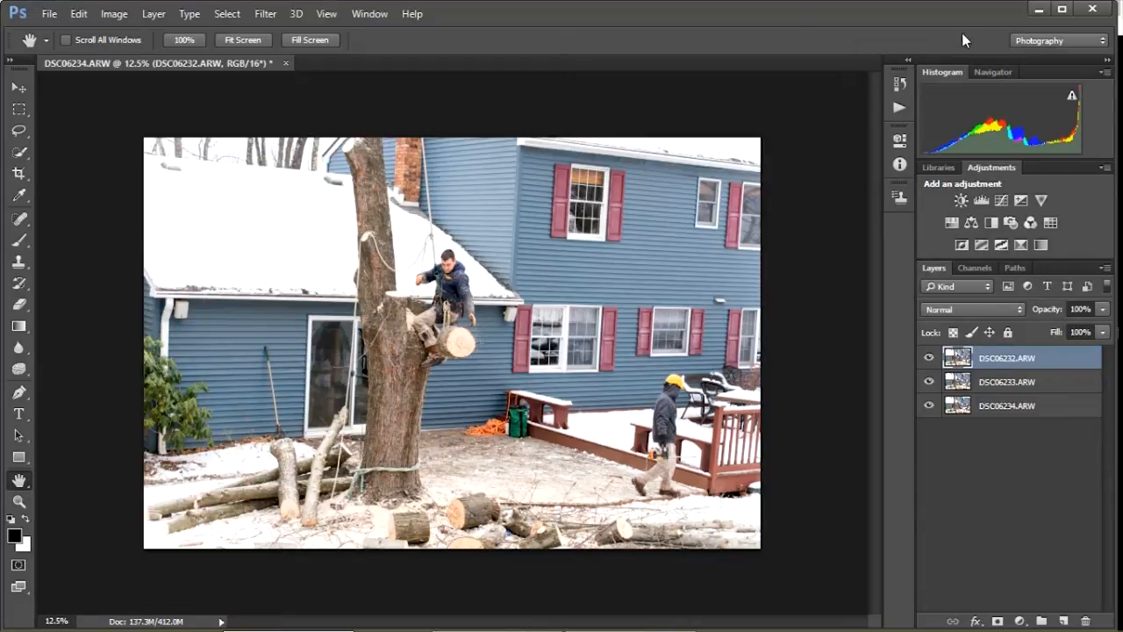
mouse_move(851, 41)
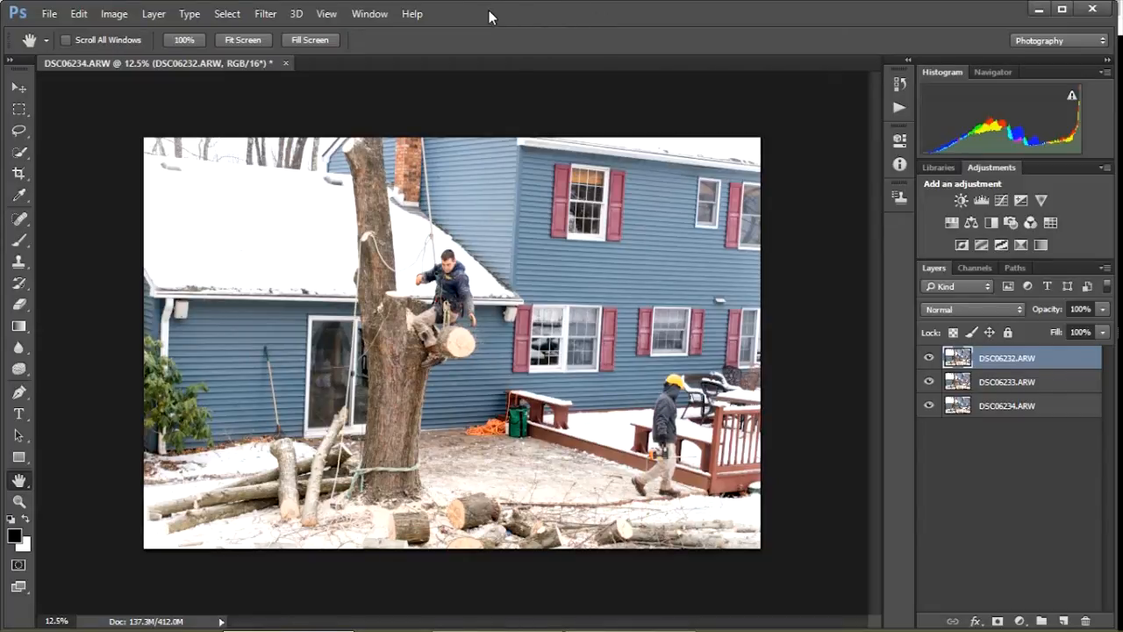
mouse_move(368, 13)
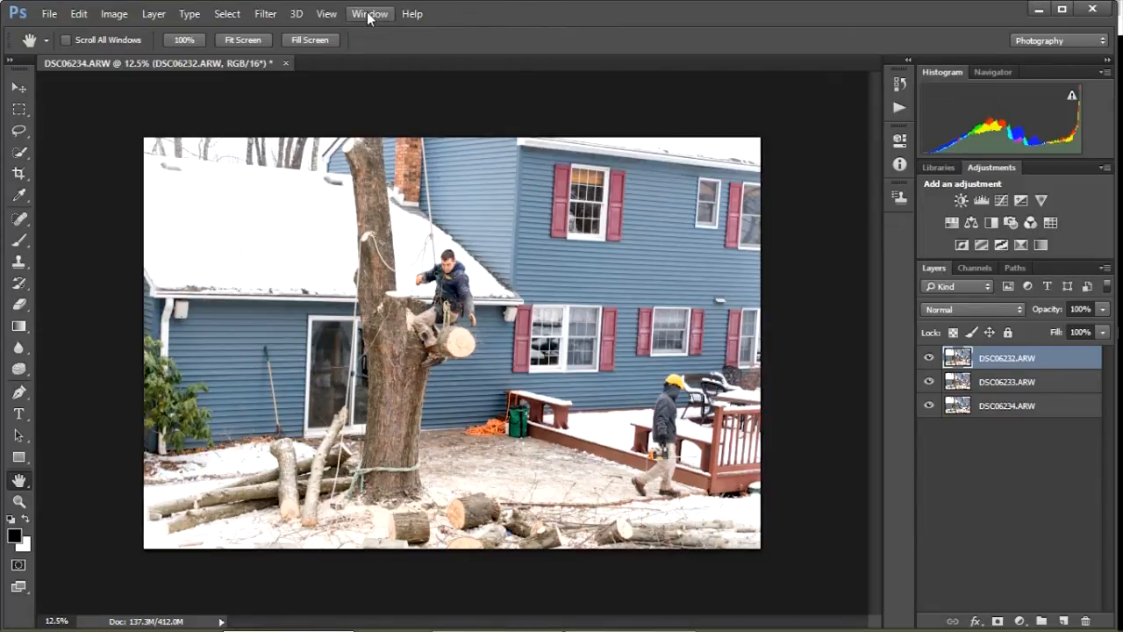
Reapply the Photography workspace from the Window > Workspace menu
left_click(369, 13)
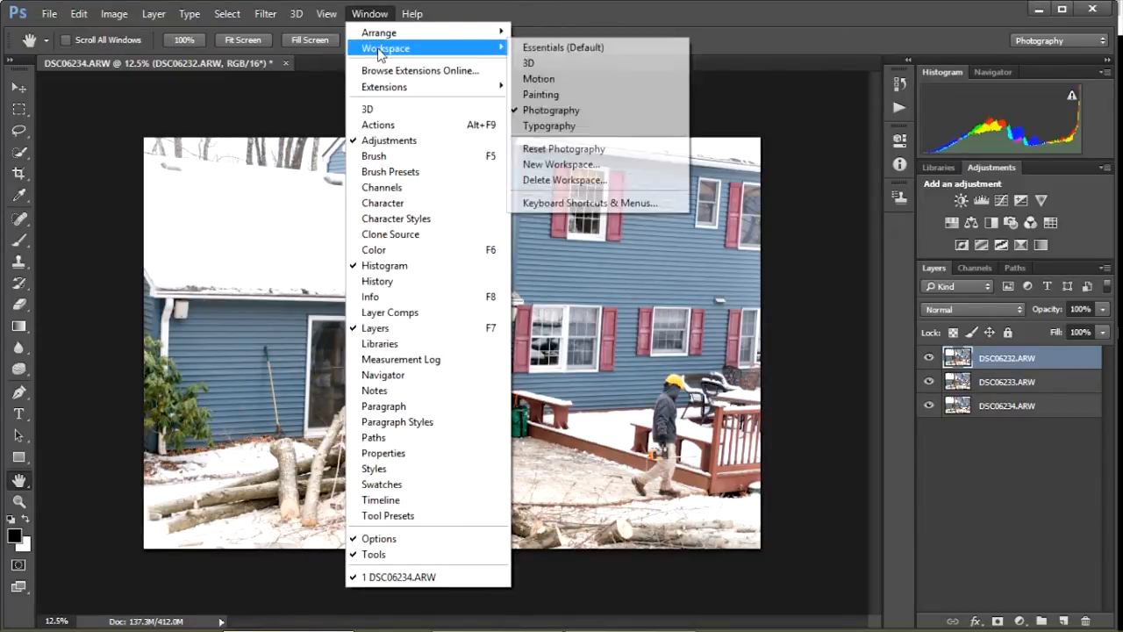
mouse_move(539, 78)
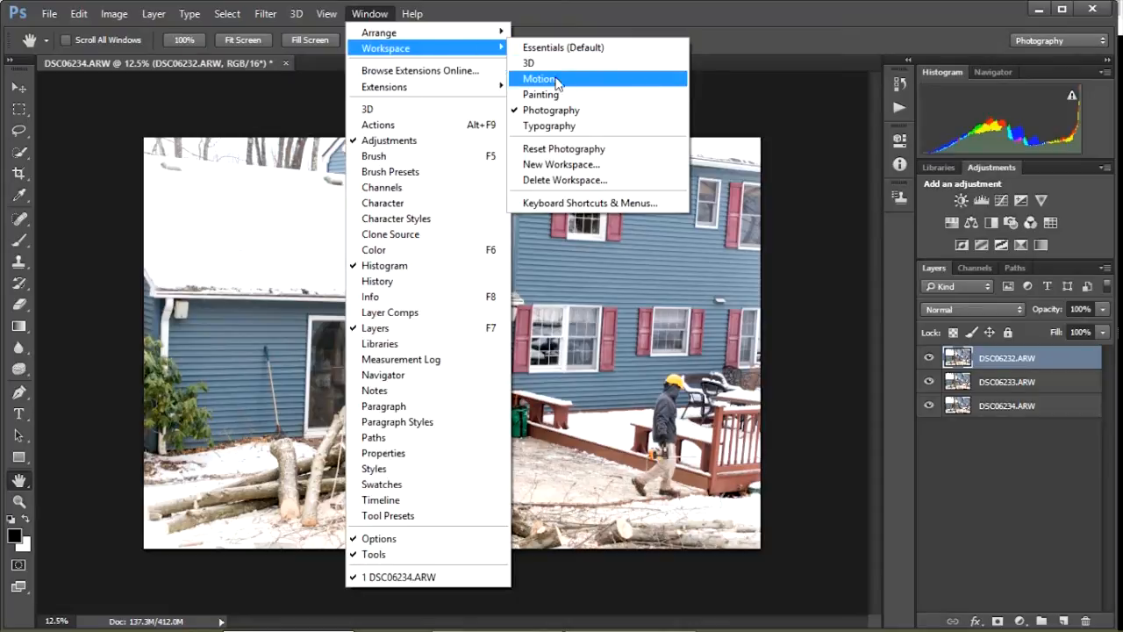
mouse_move(551, 110)
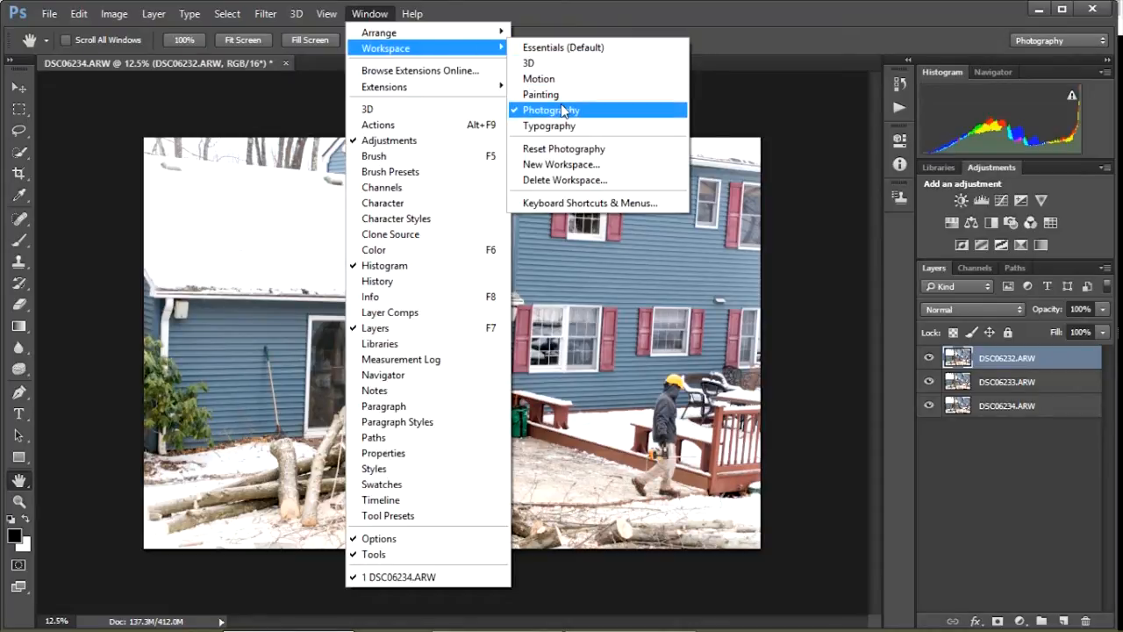
left_click(551, 110)
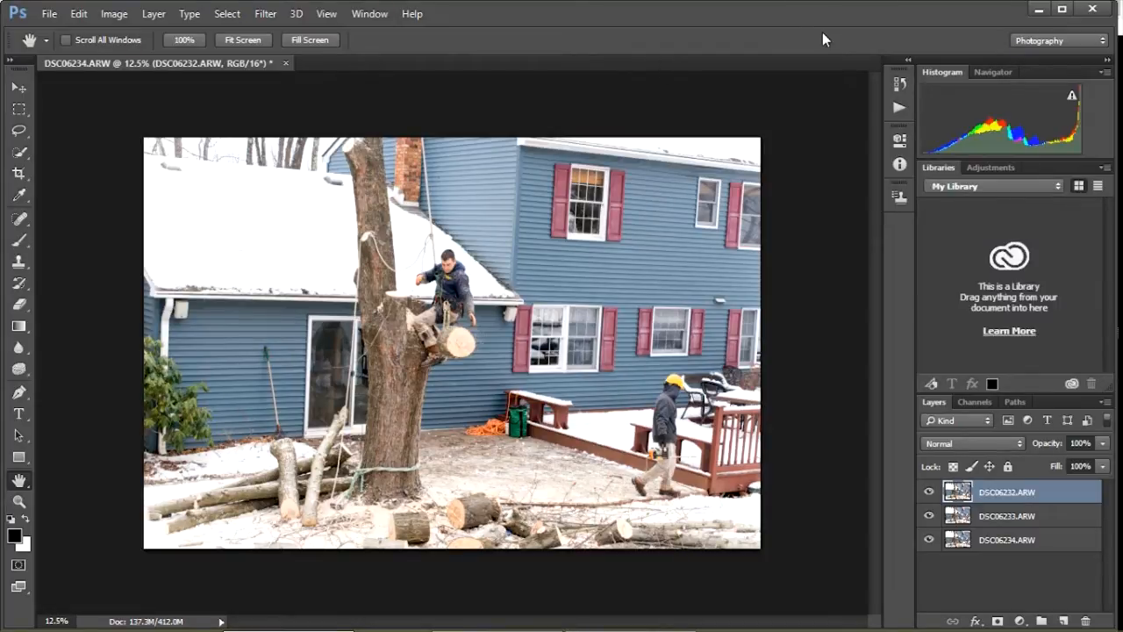
mouse_move(840, 44)
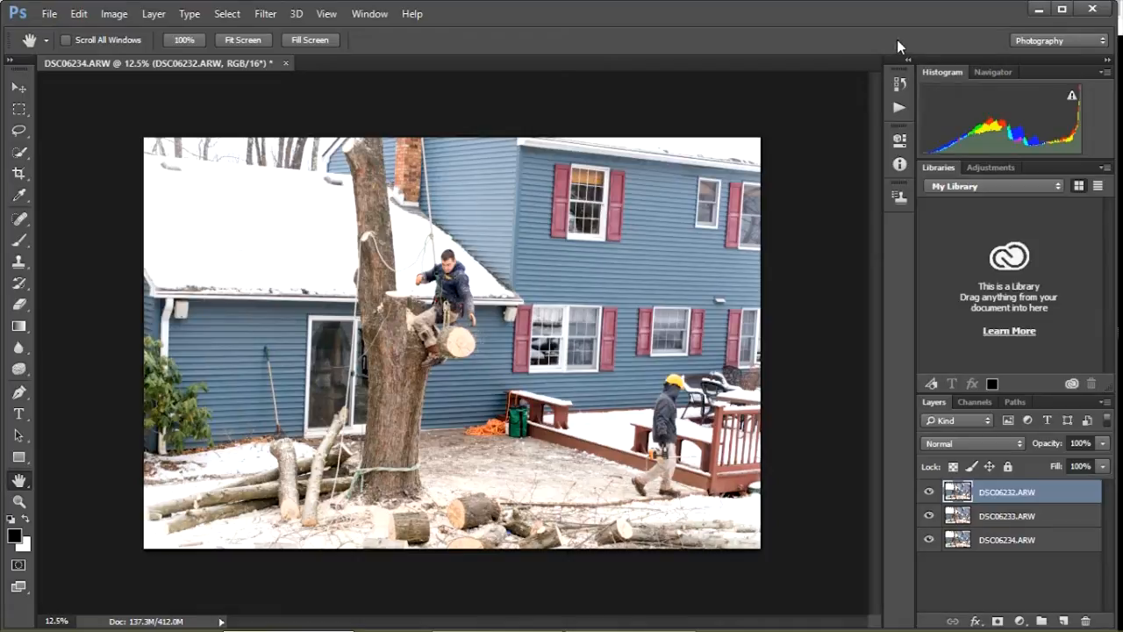
mouse_move(845, 37)
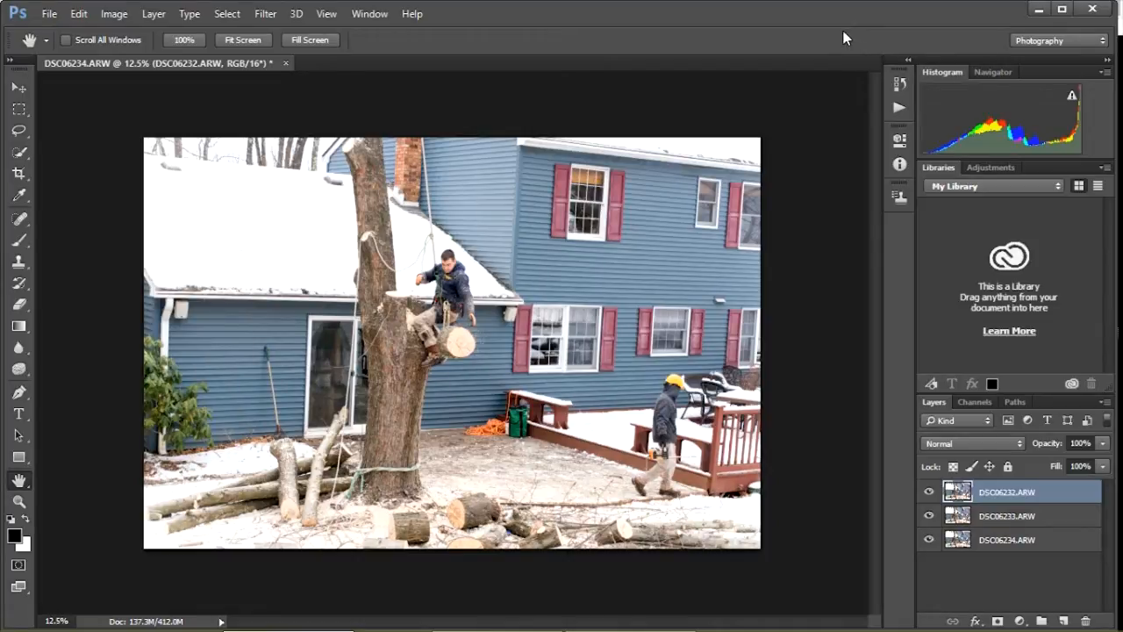
mouse_move(639, 19)
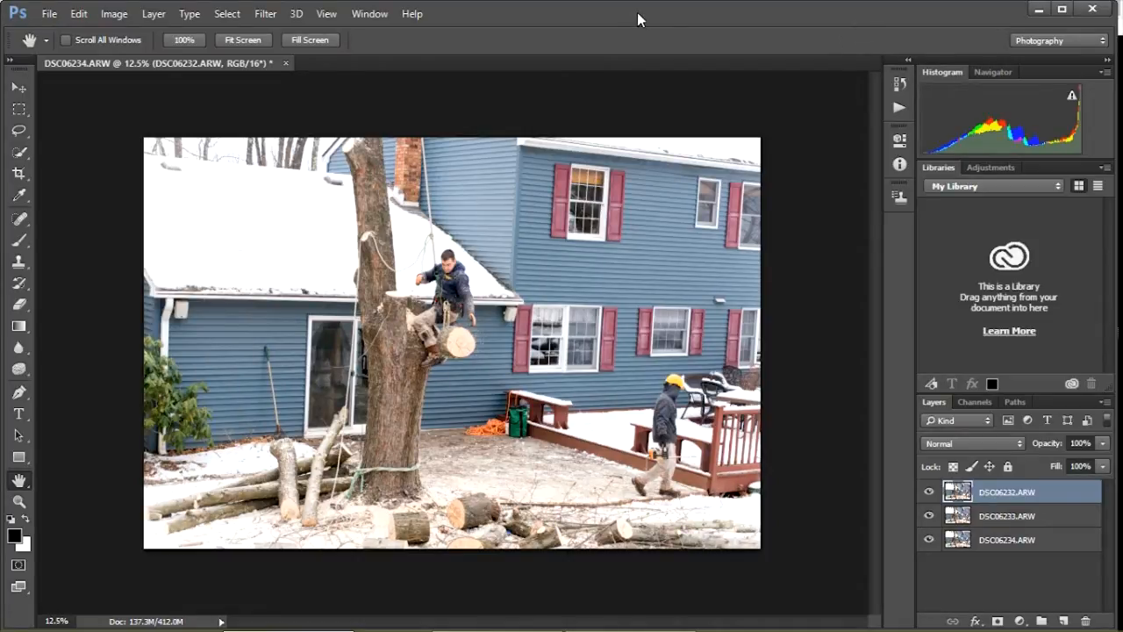
mouse_move(882, 64)
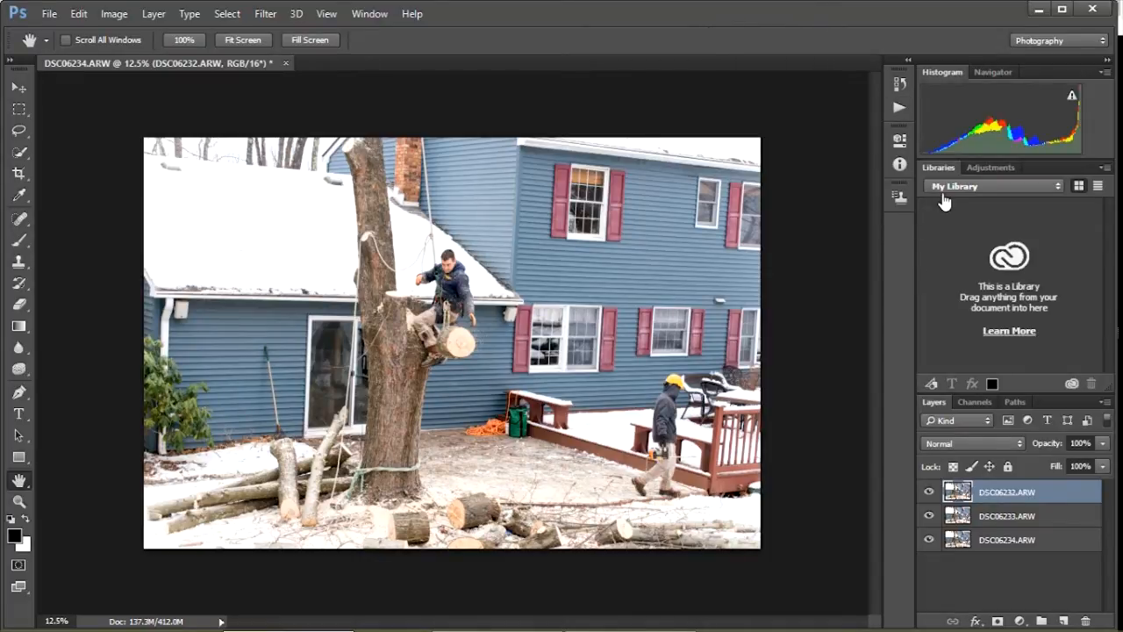
mouse_move(970, 230)
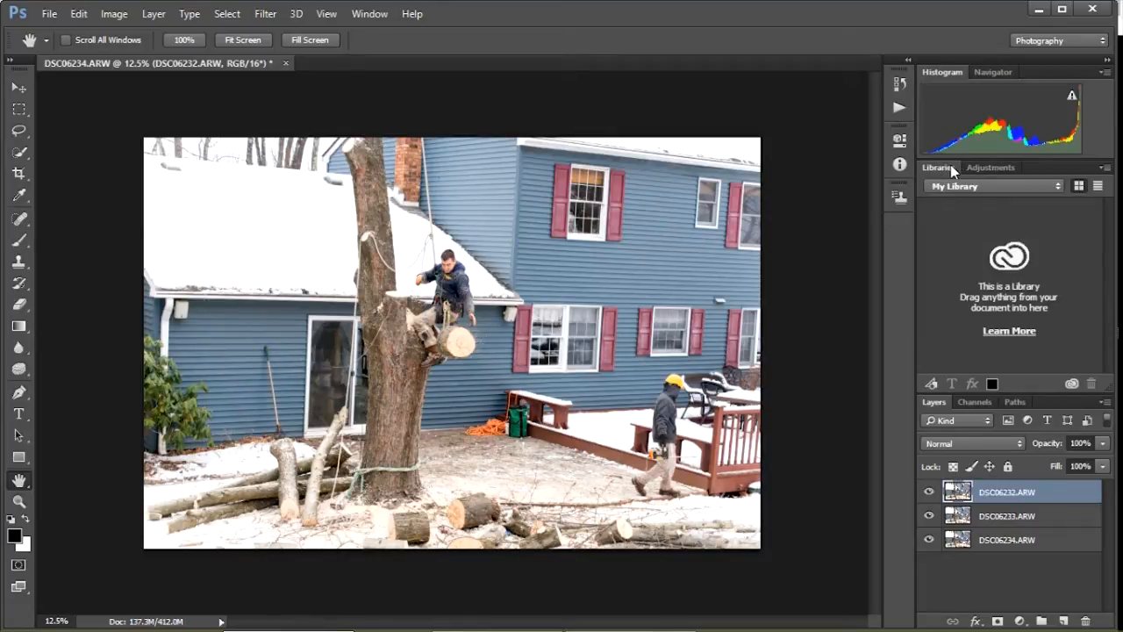
Show the Adjustments panel instead of Libraries in the panel group
left_click(990, 167)
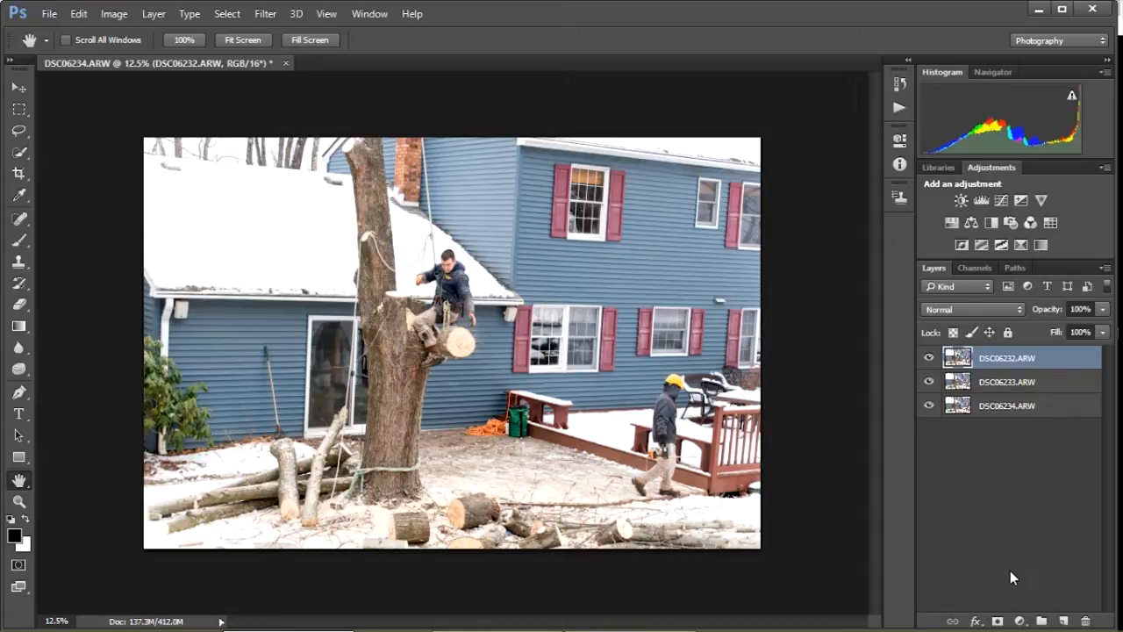
mouse_move(983, 611)
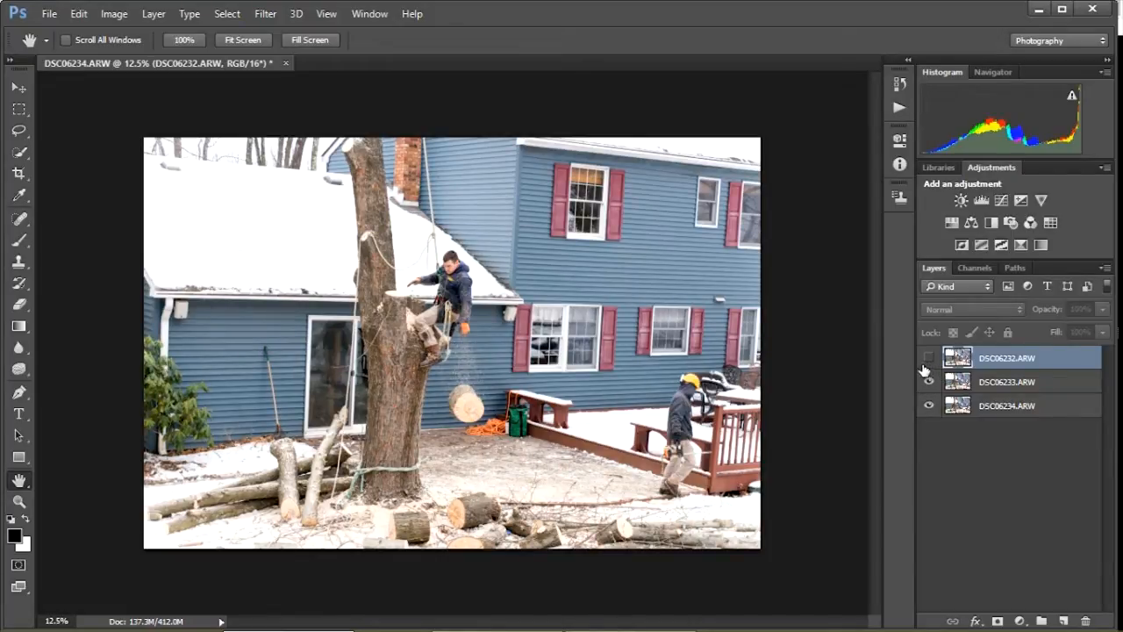
left_click(928, 357)
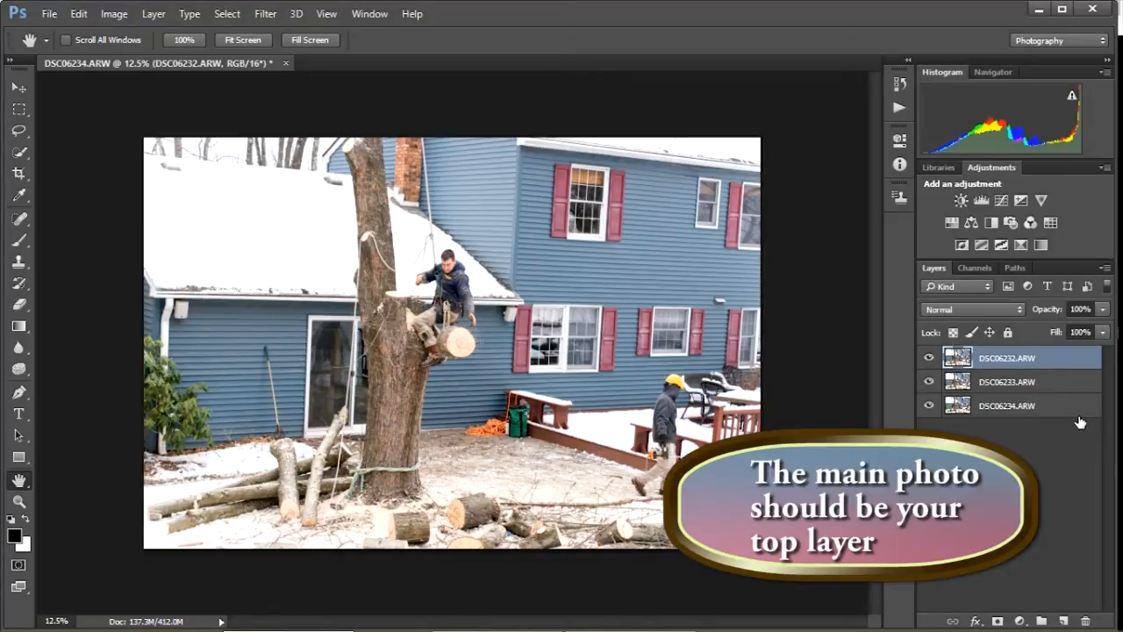
mouse_move(1026, 444)
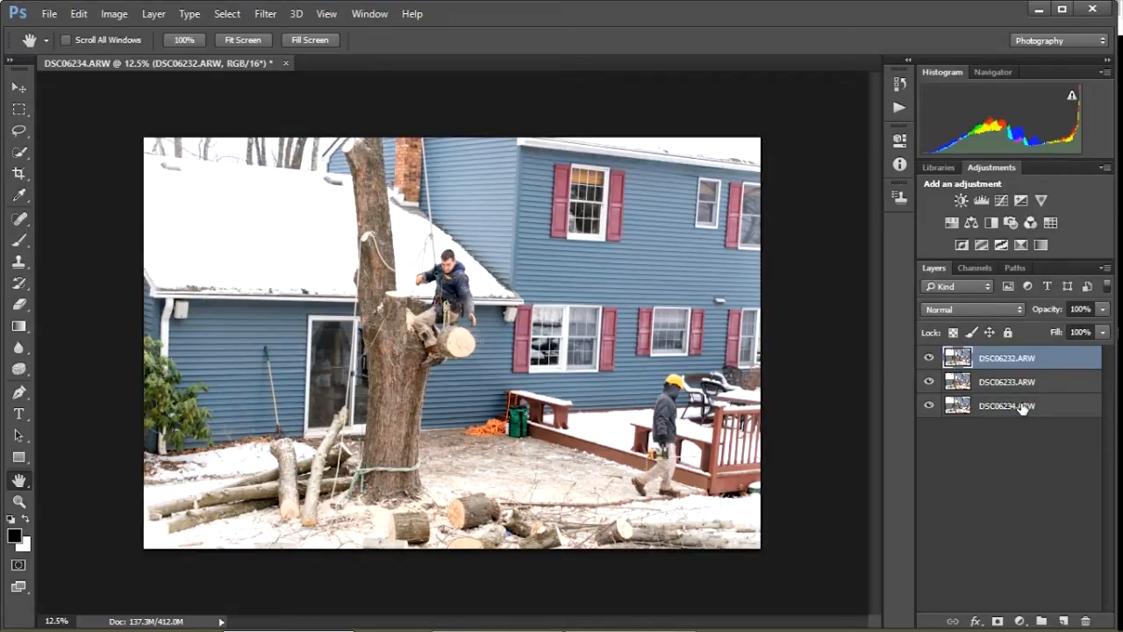
left_click(1007, 406)
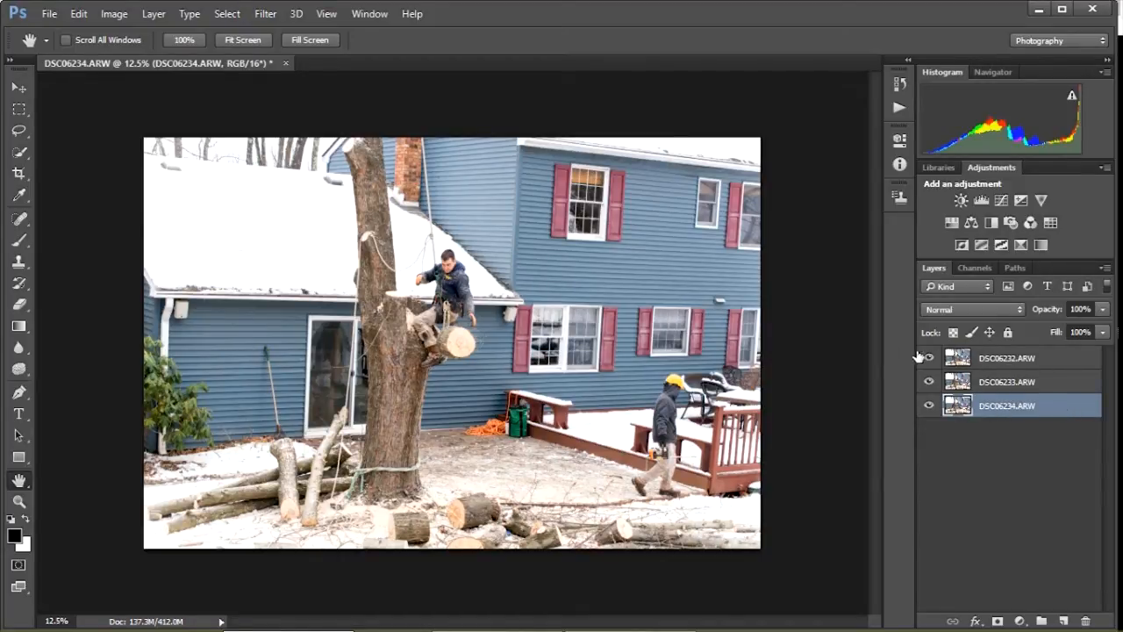
left_click(1007, 358)
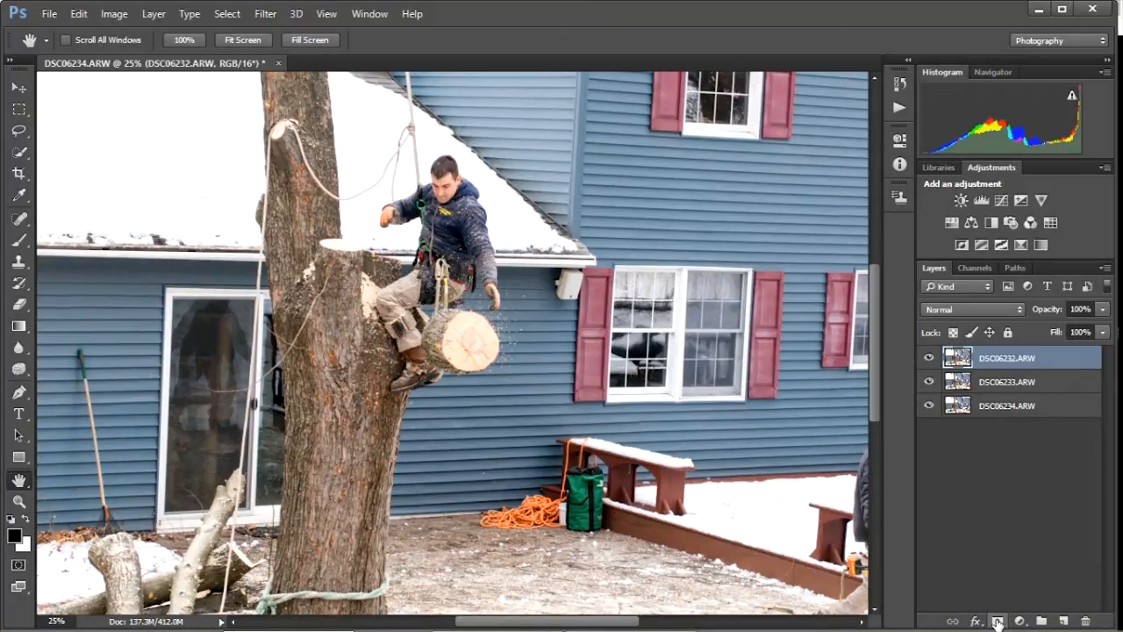
mouse_move(998, 621)
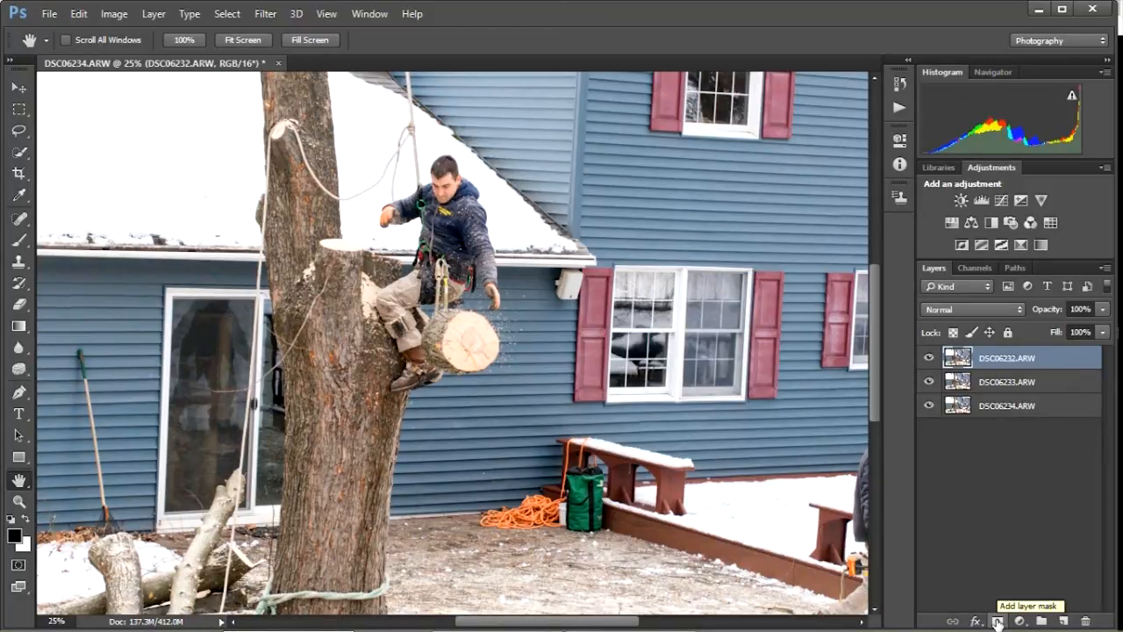
Add a layer mask to the top photo layer DSC06232.ARW
left_click(998, 621)
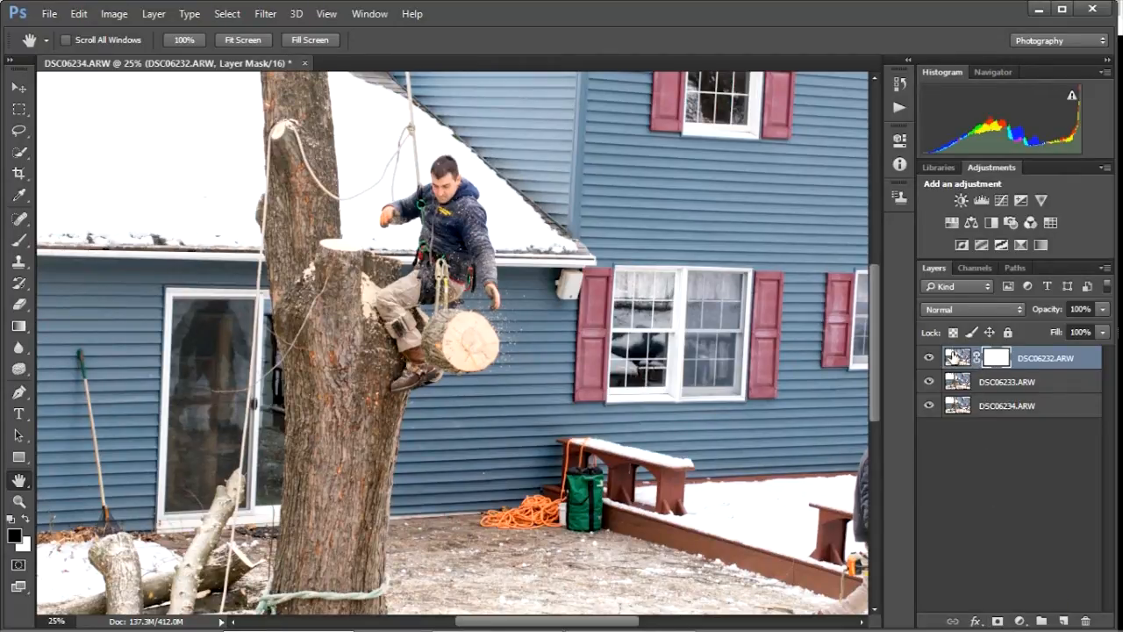
left_click(958, 357)
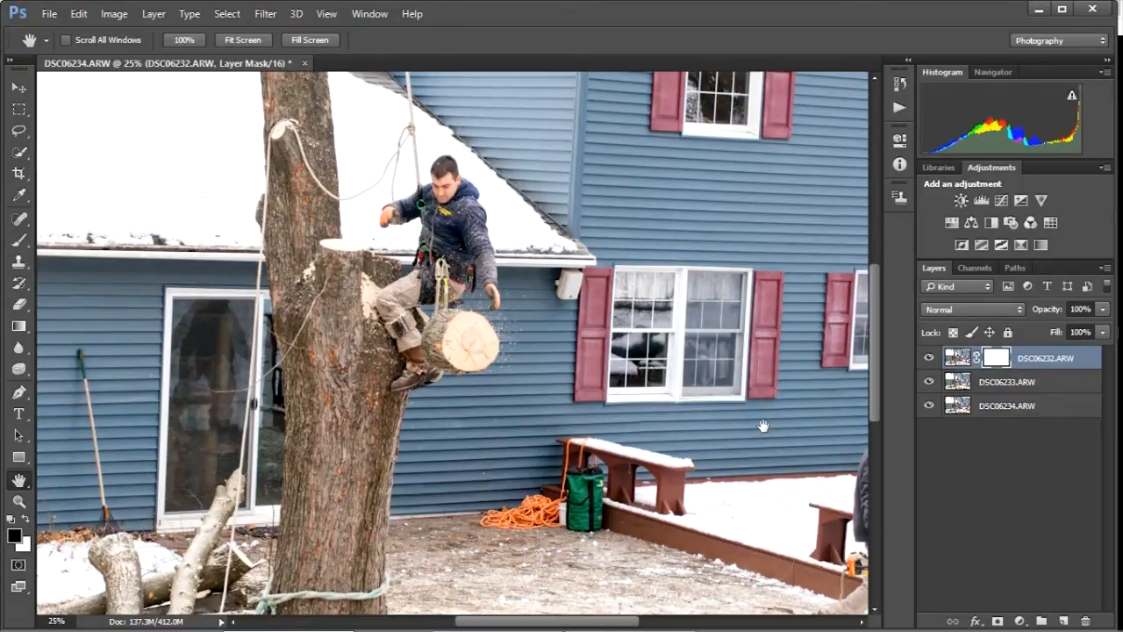
mouse_move(671, 381)
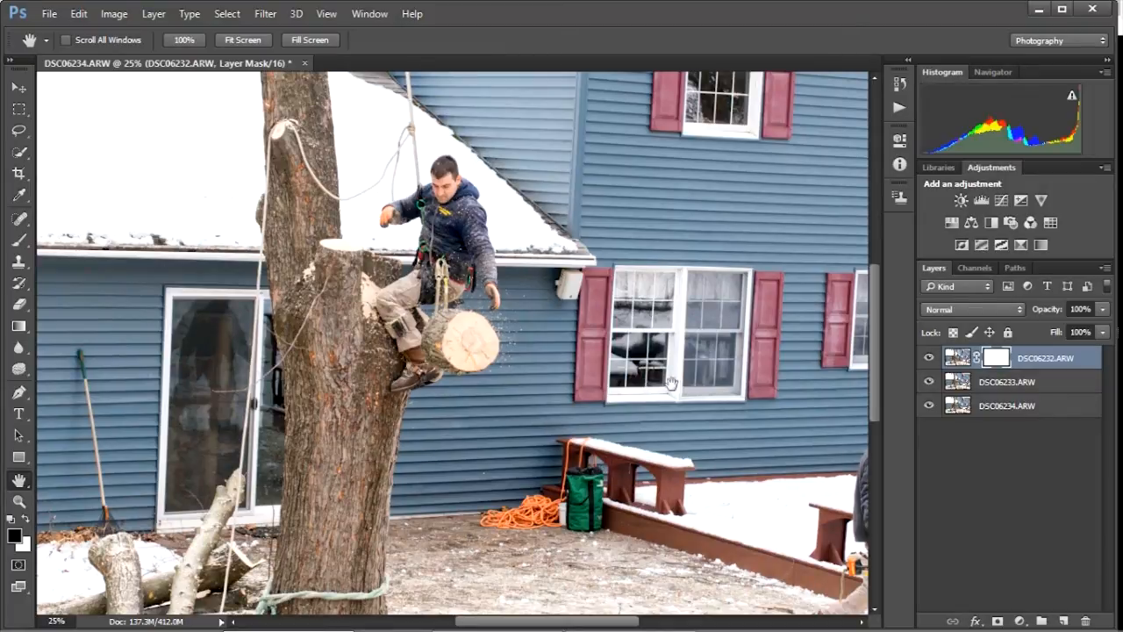
mouse_move(470, 443)
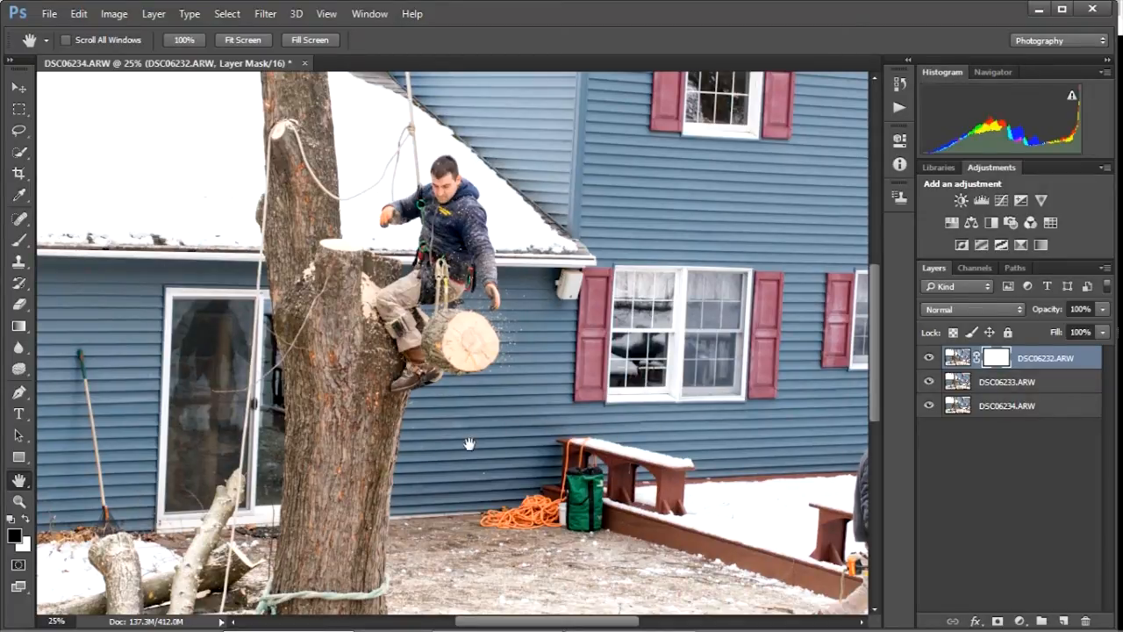
mouse_move(497, 431)
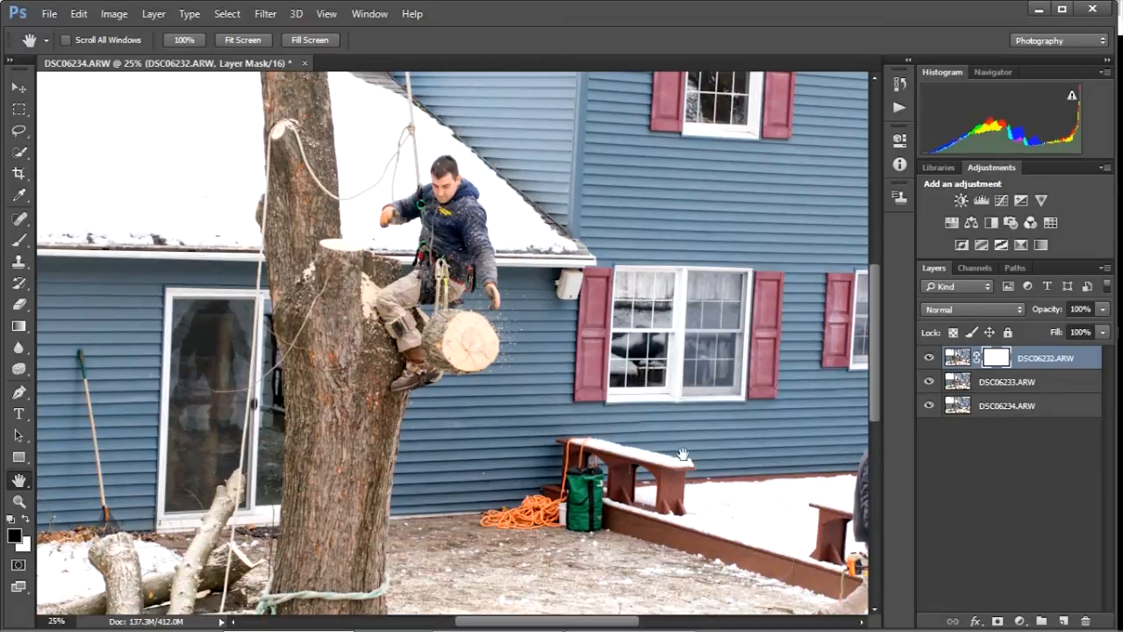
mouse_move(561, 465)
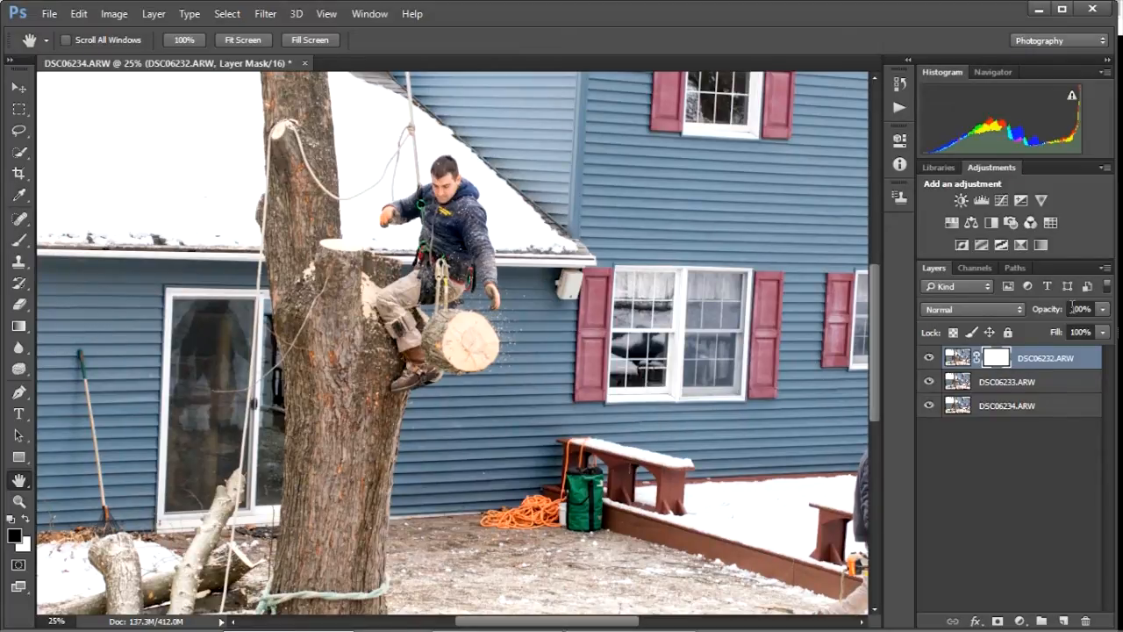
mouse_move(1062, 309)
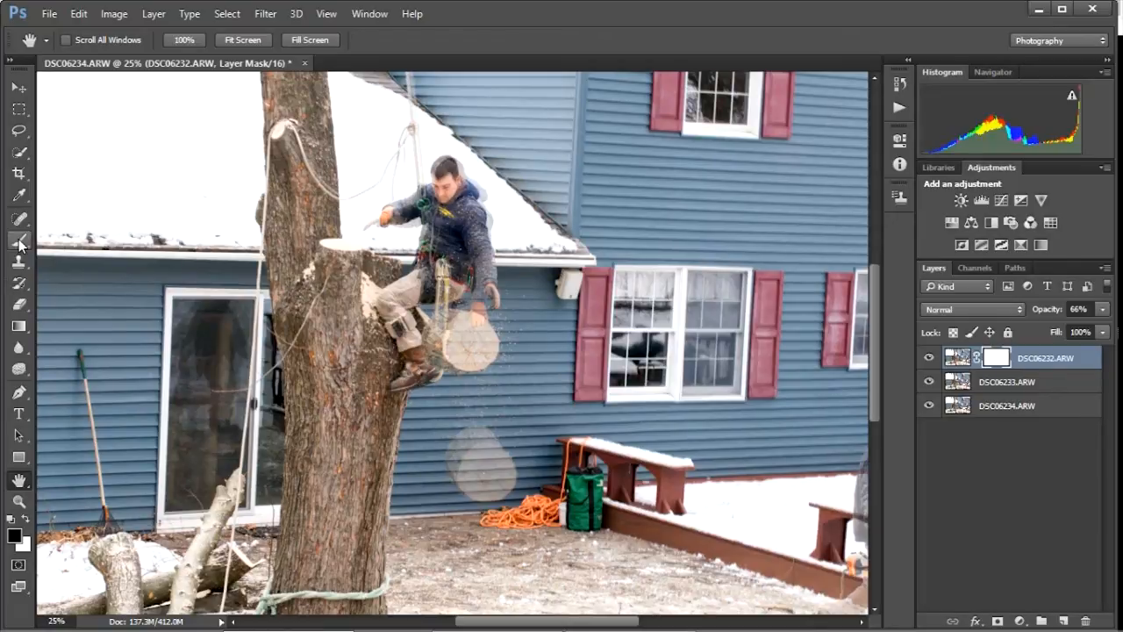
Select the Brush Tool and choose a round brush tip
left_click(18, 242)
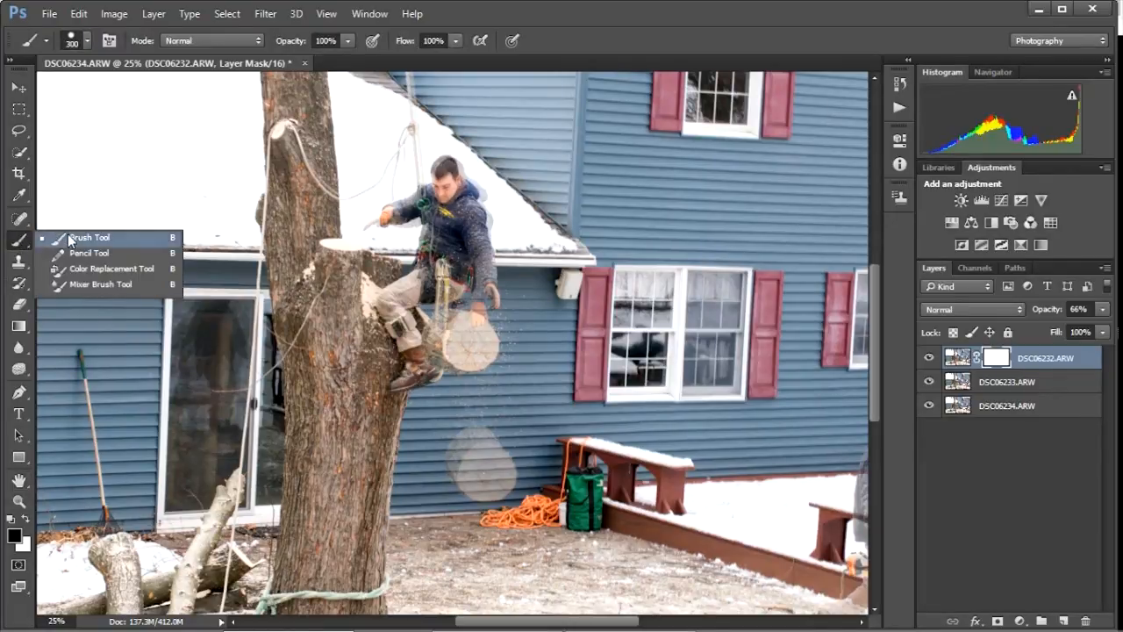
mouse_move(81, 241)
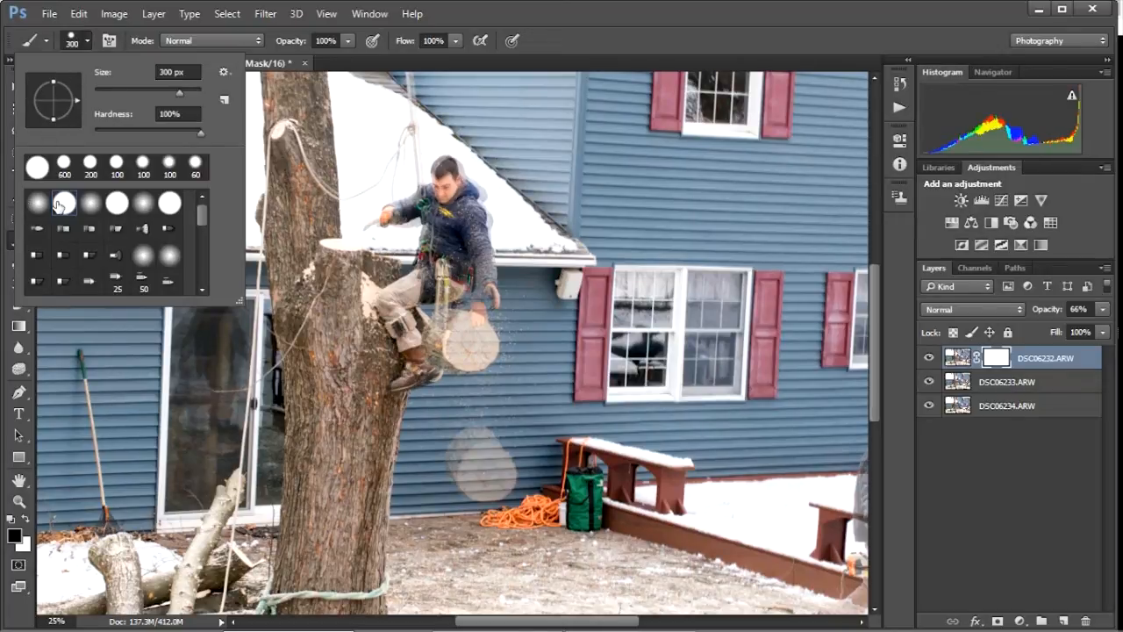
left_click(37, 203)
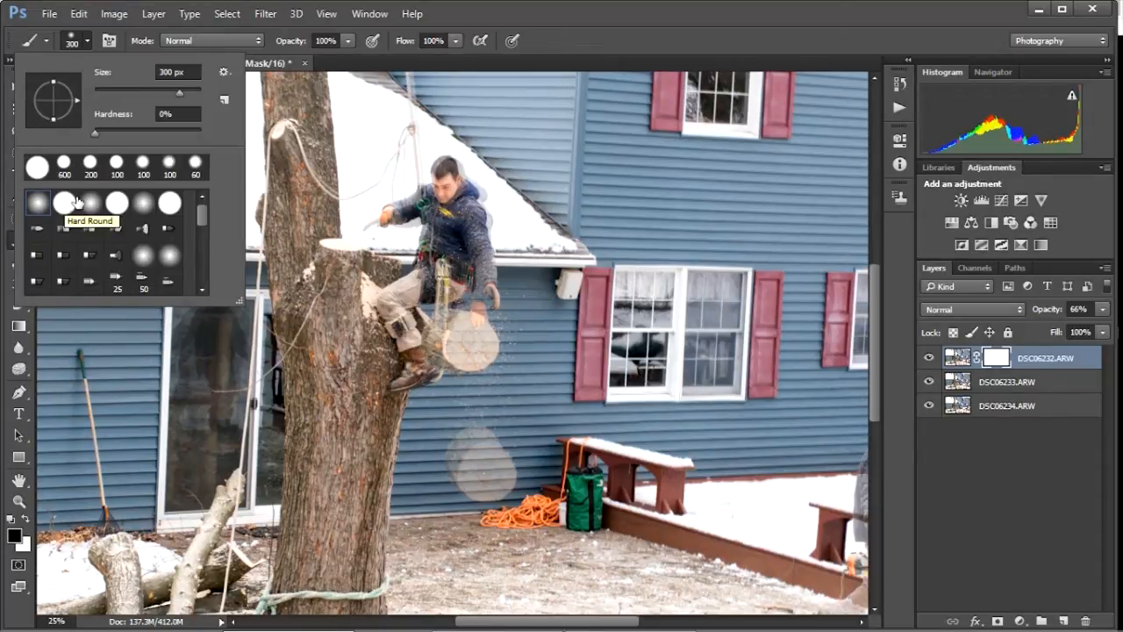
mouse_move(38, 204)
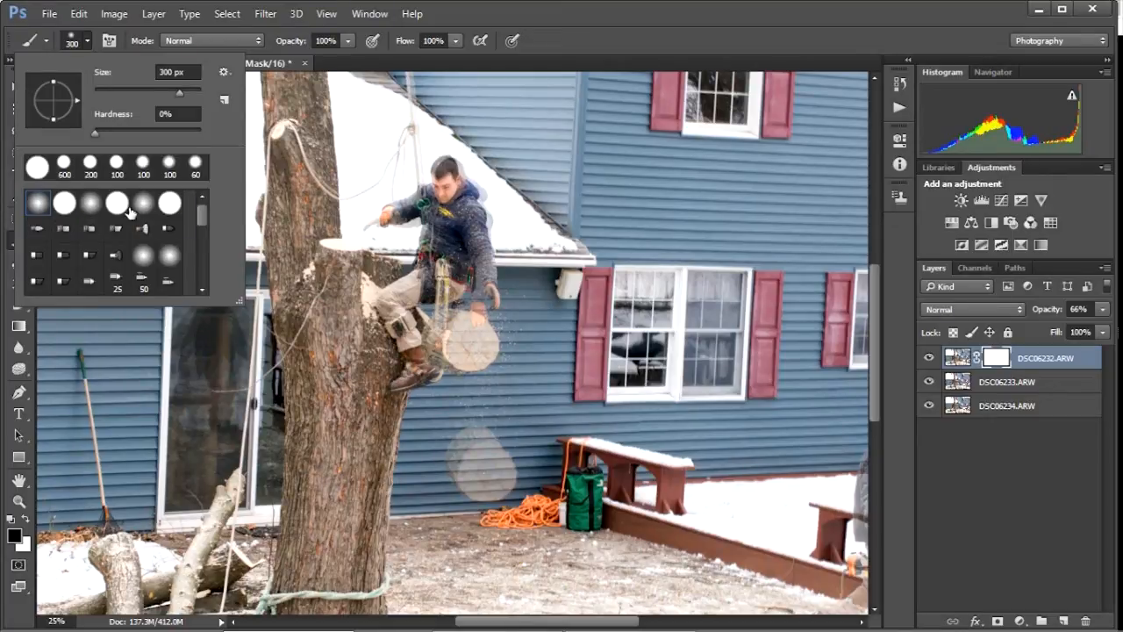
mouse_move(158, 235)
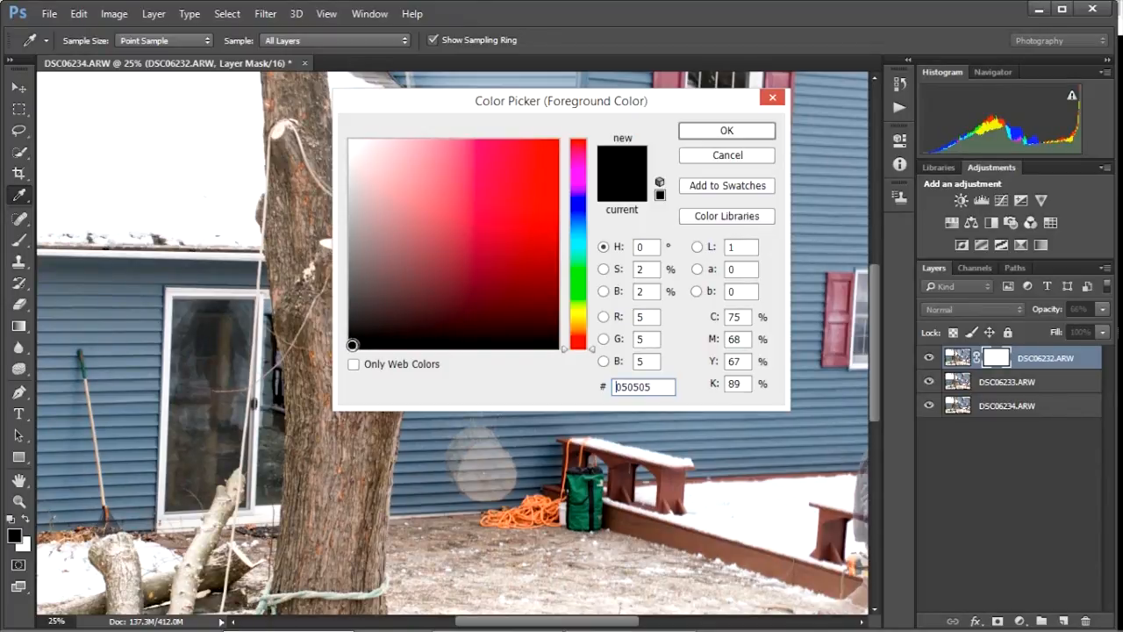
mouse_move(771, 100)
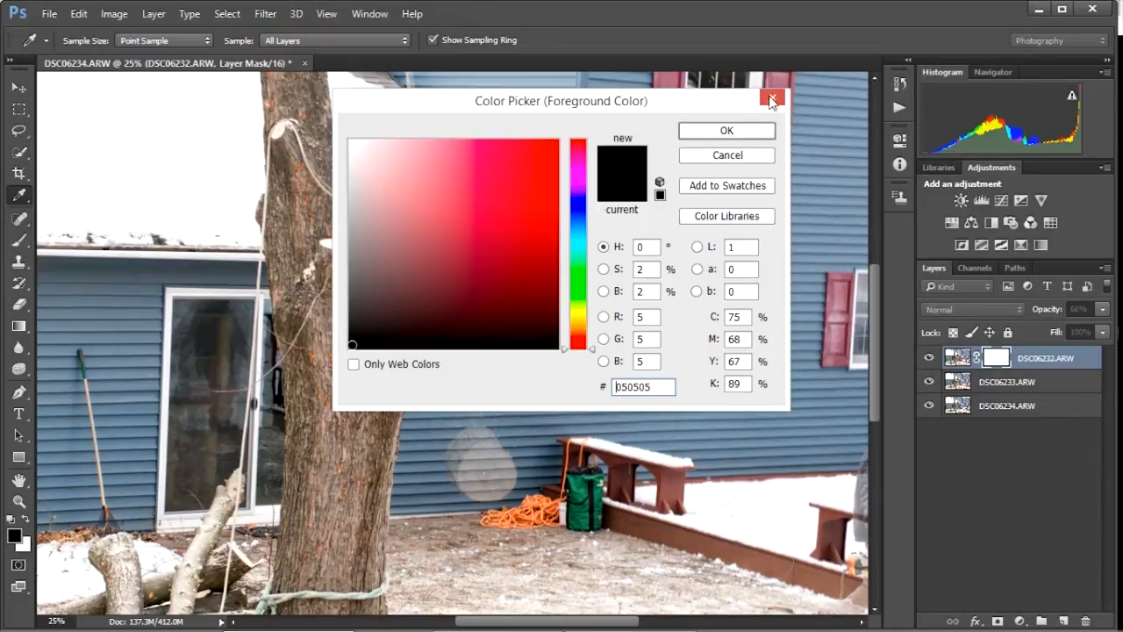
left_click(771, 100)
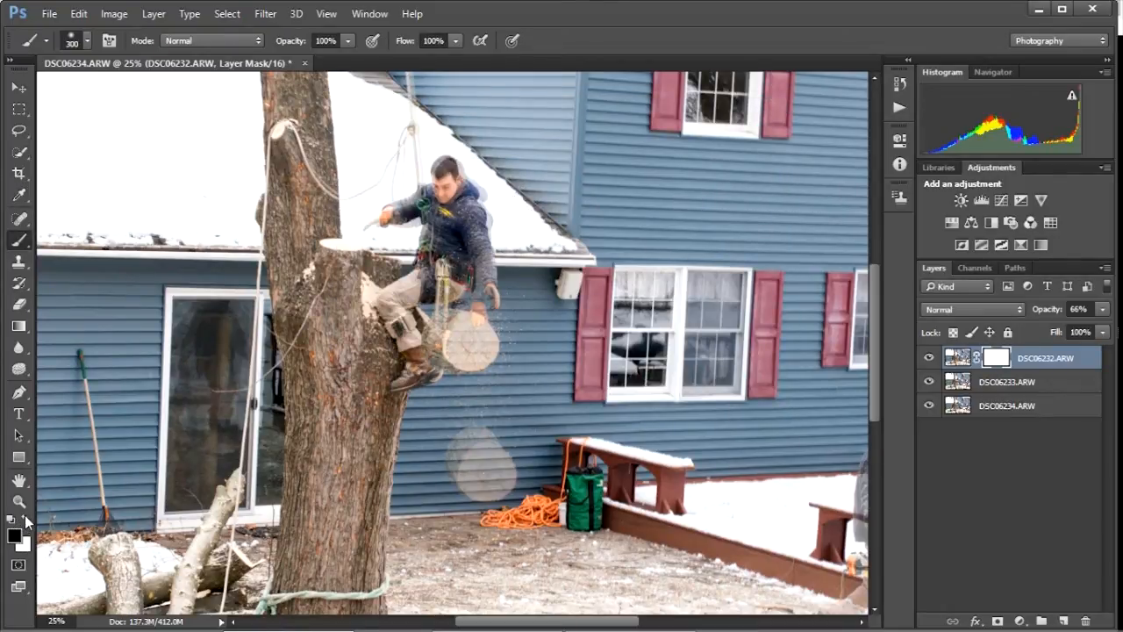
mouse_move(25, 522)
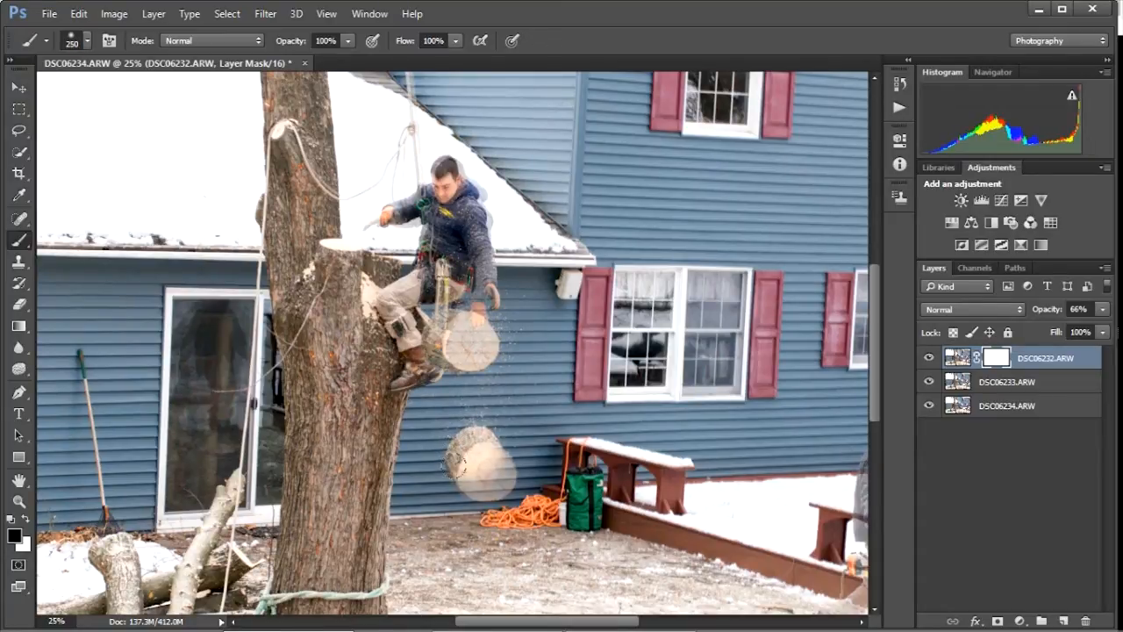
Paint black on the top layer's mask over the lower falling log
left_click(487, 461)
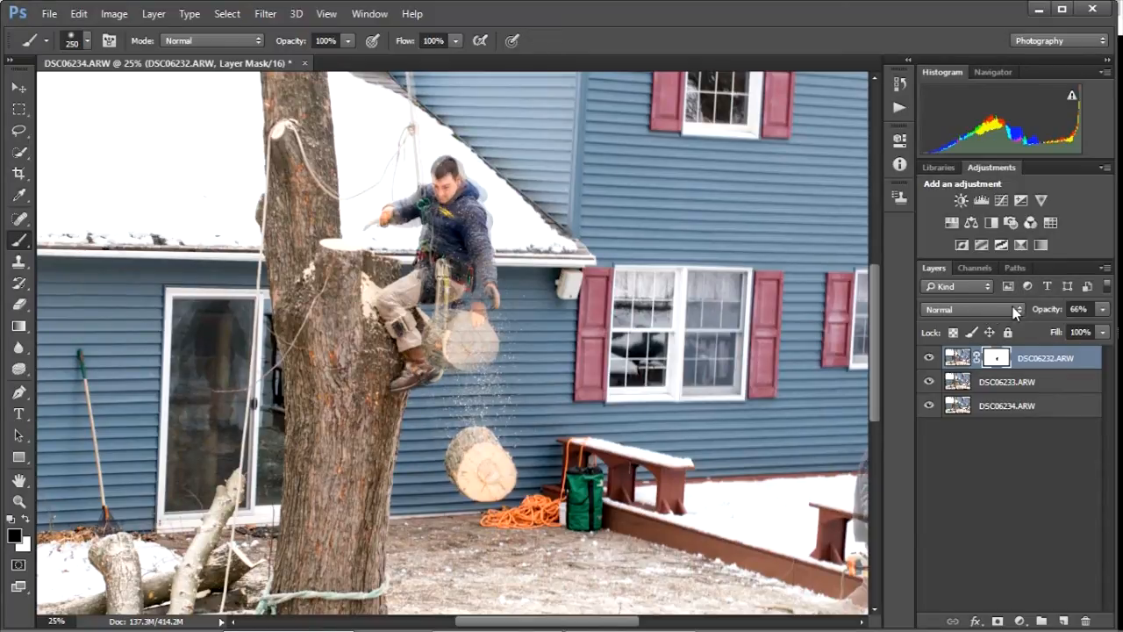
mouse_move(1048, 308)
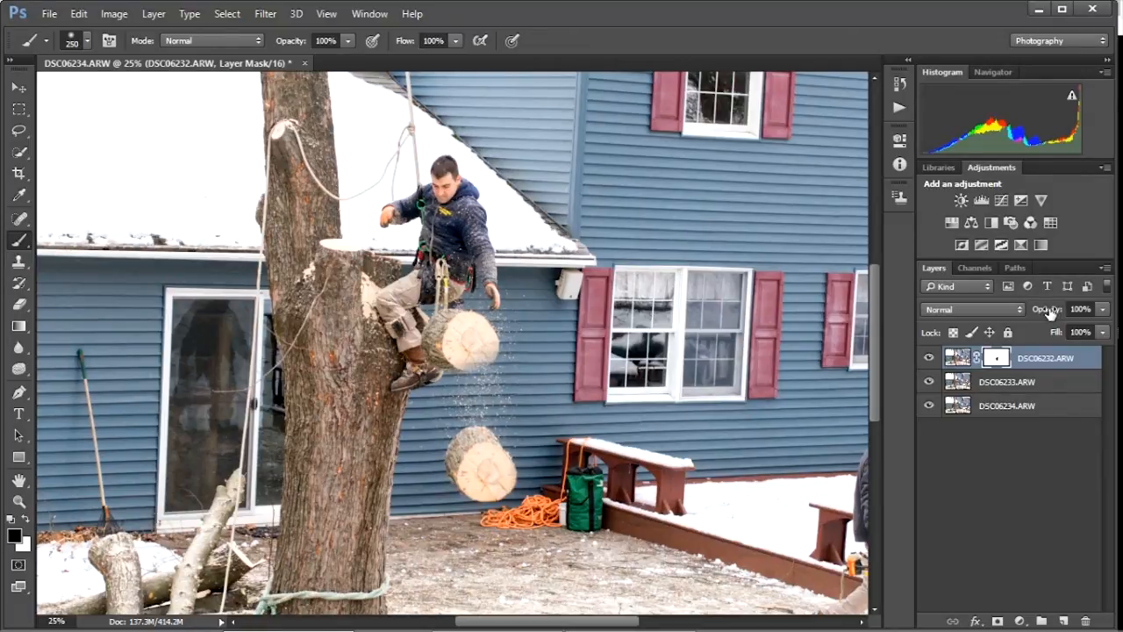
mouse_move(478, 329)
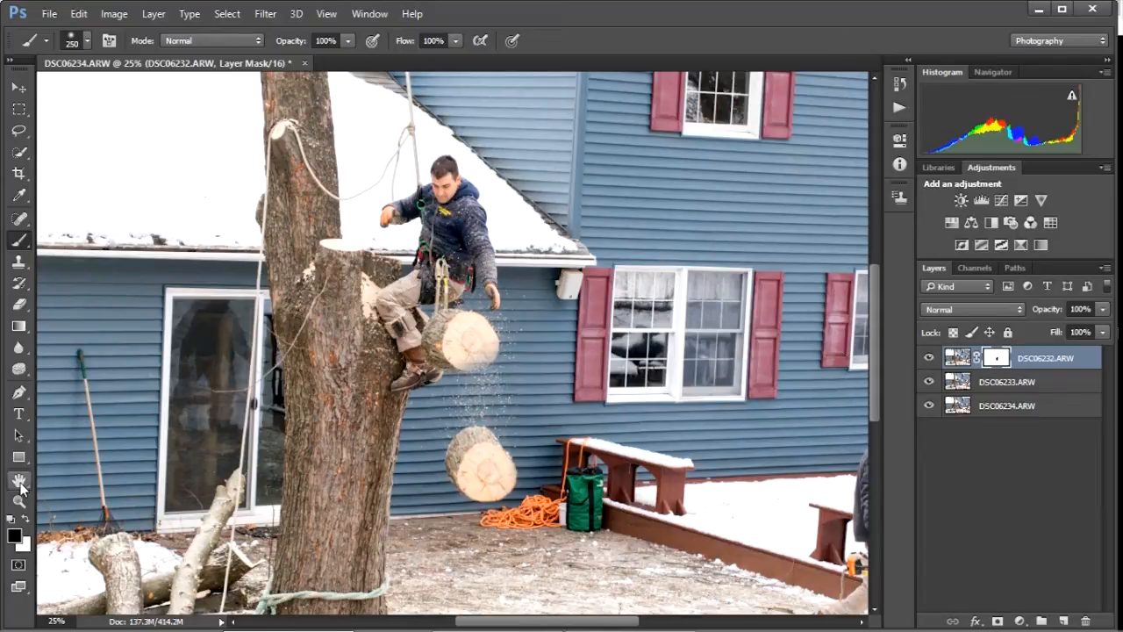
Pan with the Hand Tool, then add DSC06233.ARW to the layer selection
left_click(19, 480)
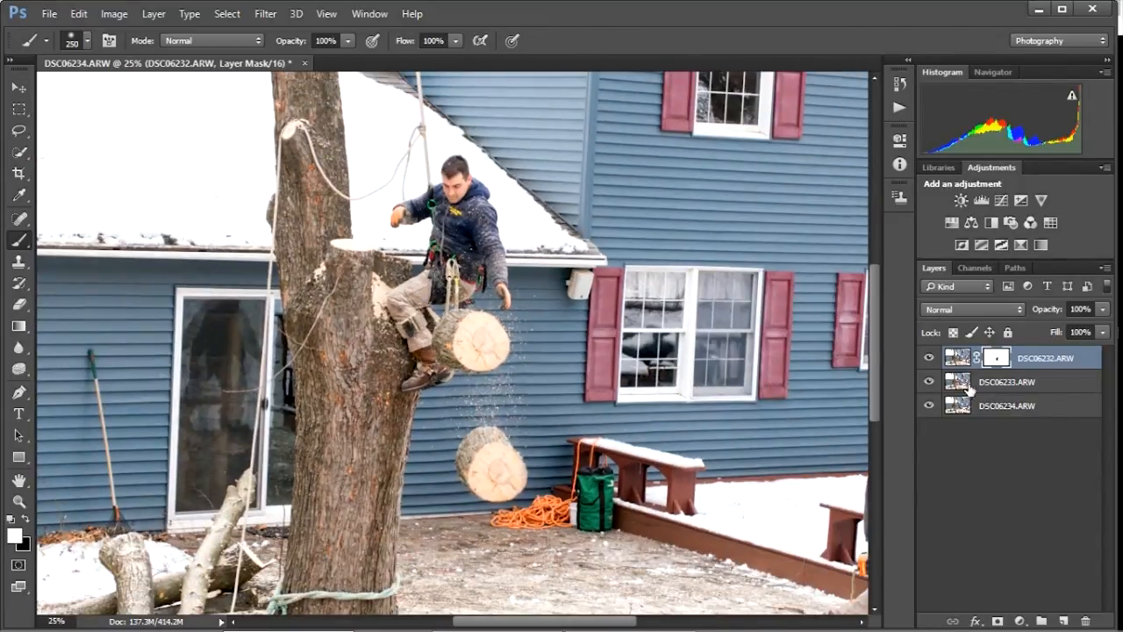
mouse_move(1009, 382)
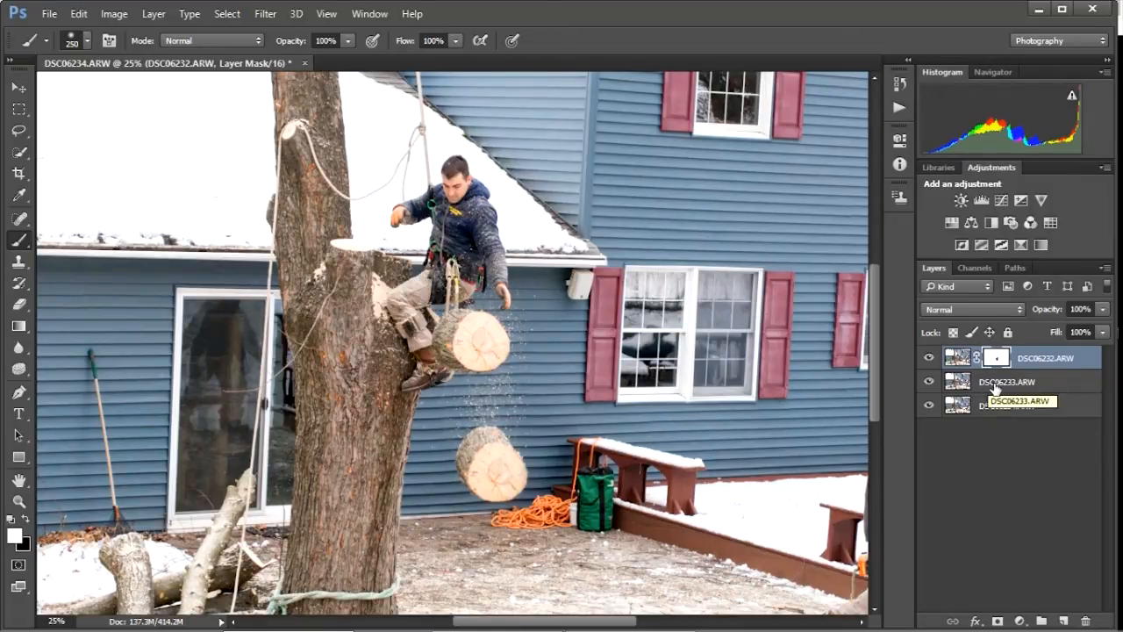
left_click(1007, 380)
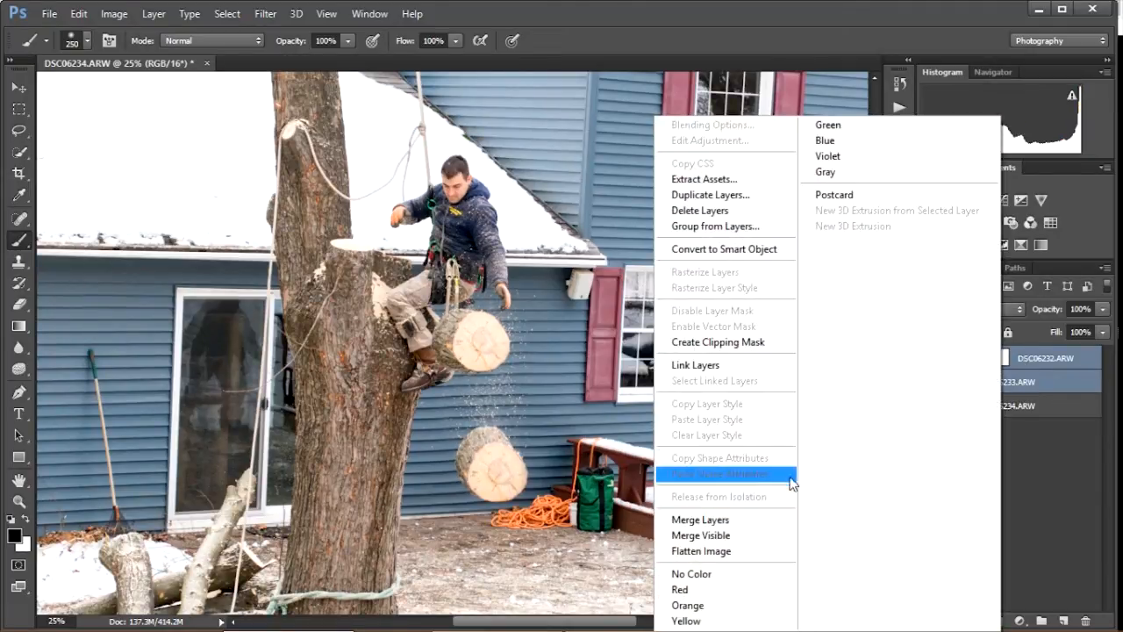
Merge the masked top photo and DSC06233.ARW into a single layer
left_click(719, 474)
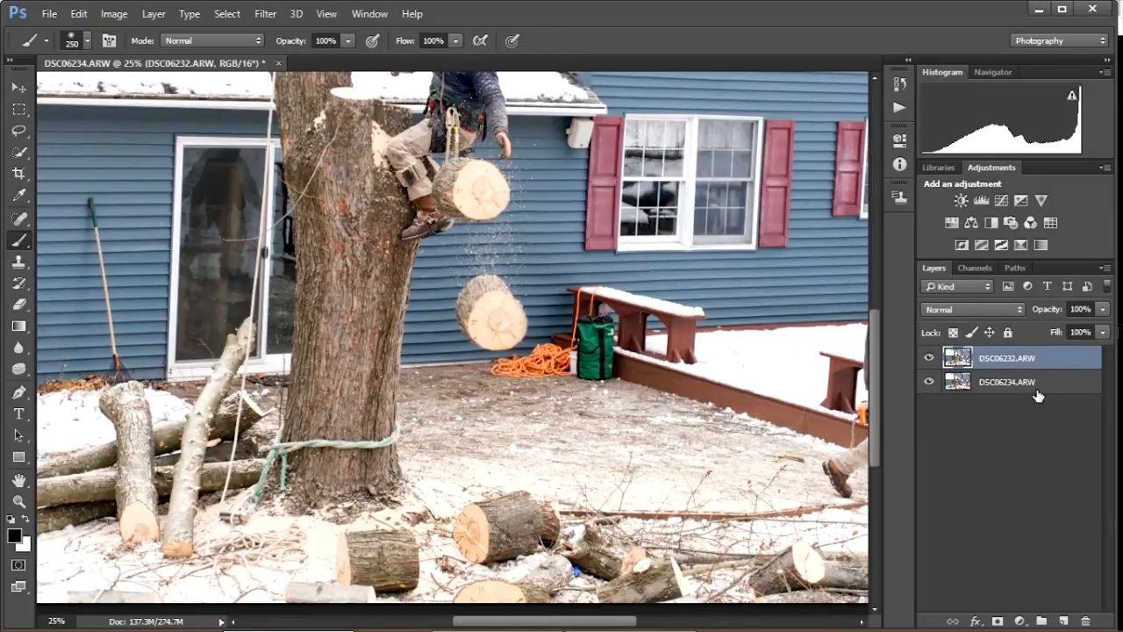
mouse_move(1037, 338)
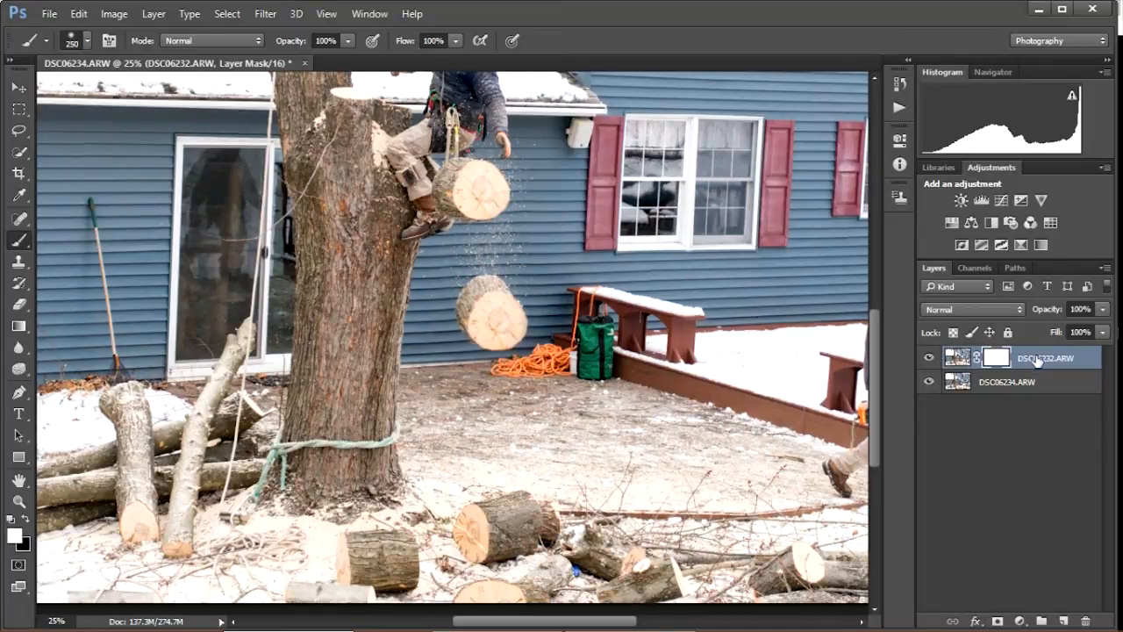
mouse_move(955, 323)
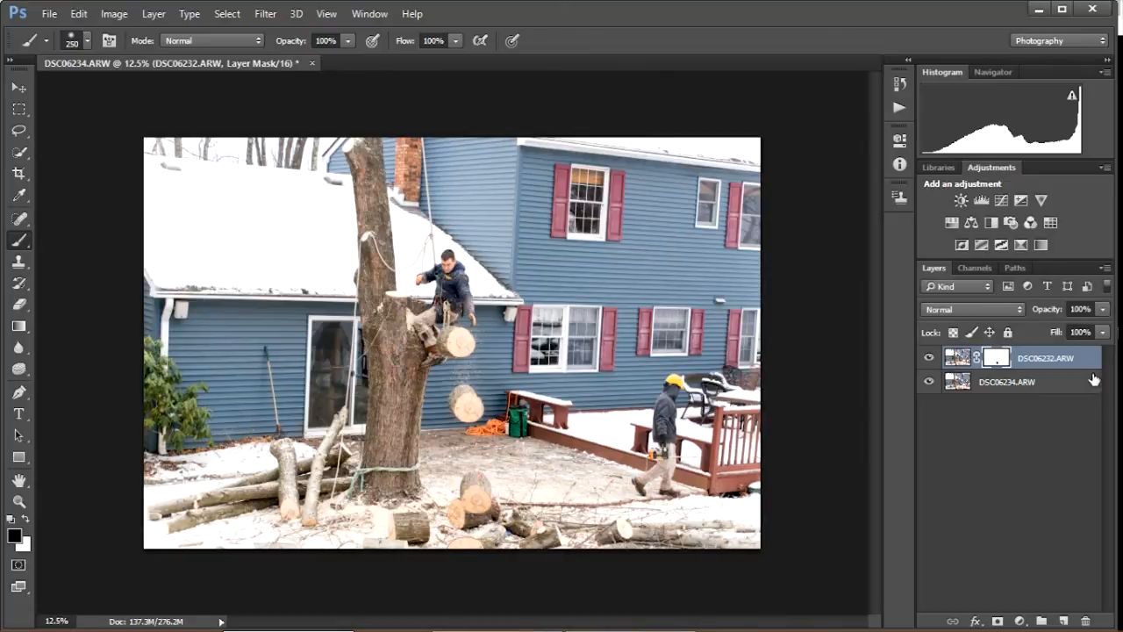
mouse_move(1107, 394)
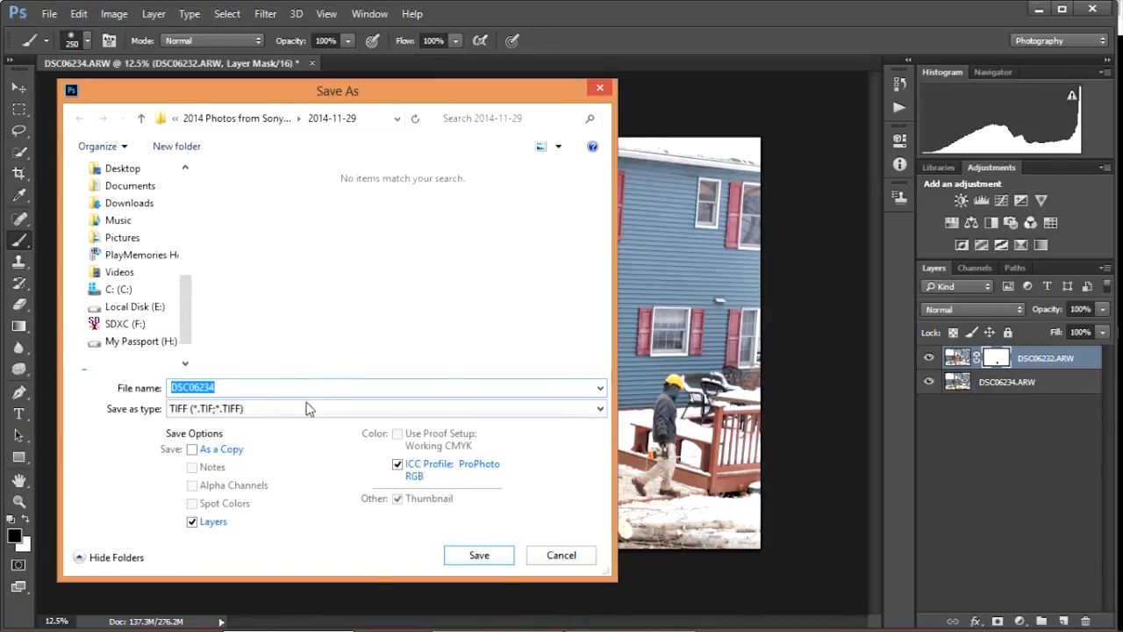
Save the composite in Photoshop PSD format as 'Tossing Logs'
left_click(384, 408)
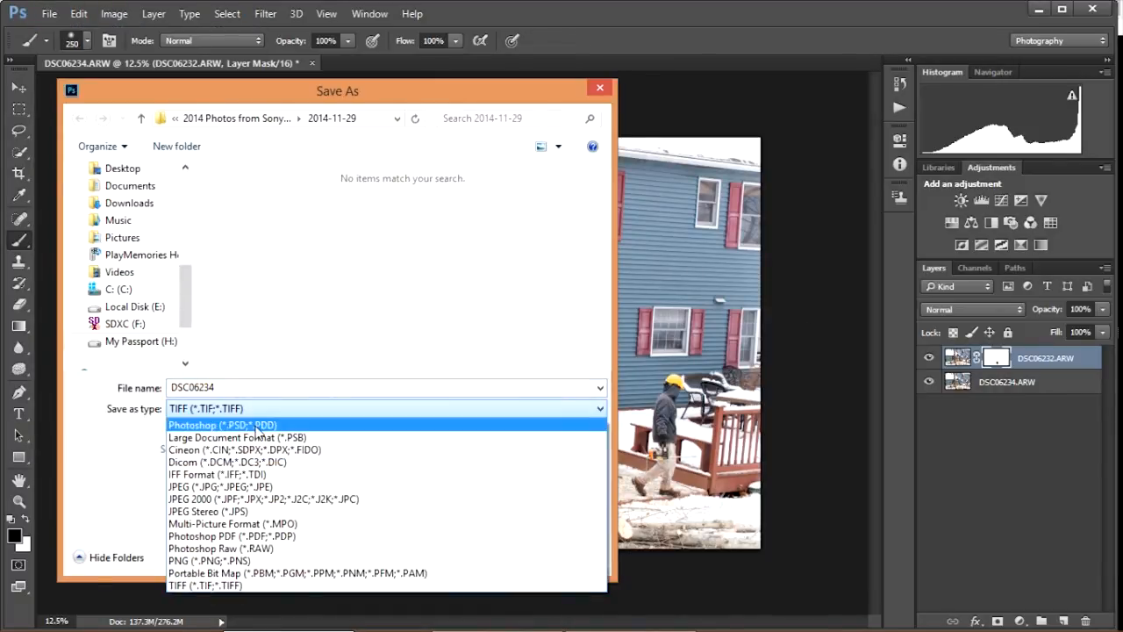
left_click(222, 425)
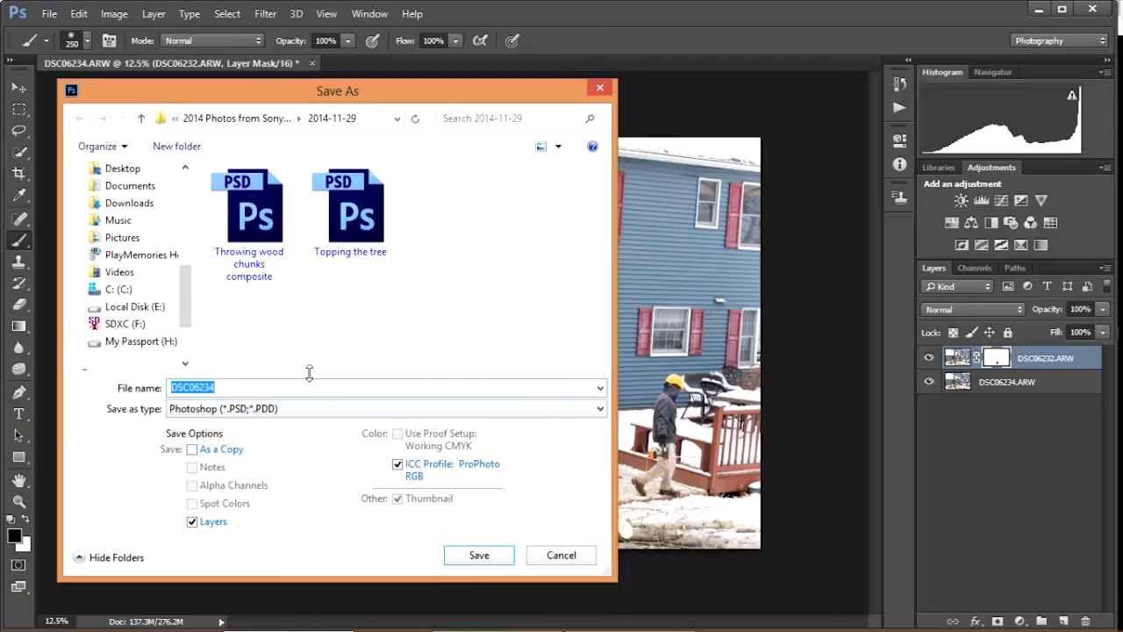
type("Tossing Logs")
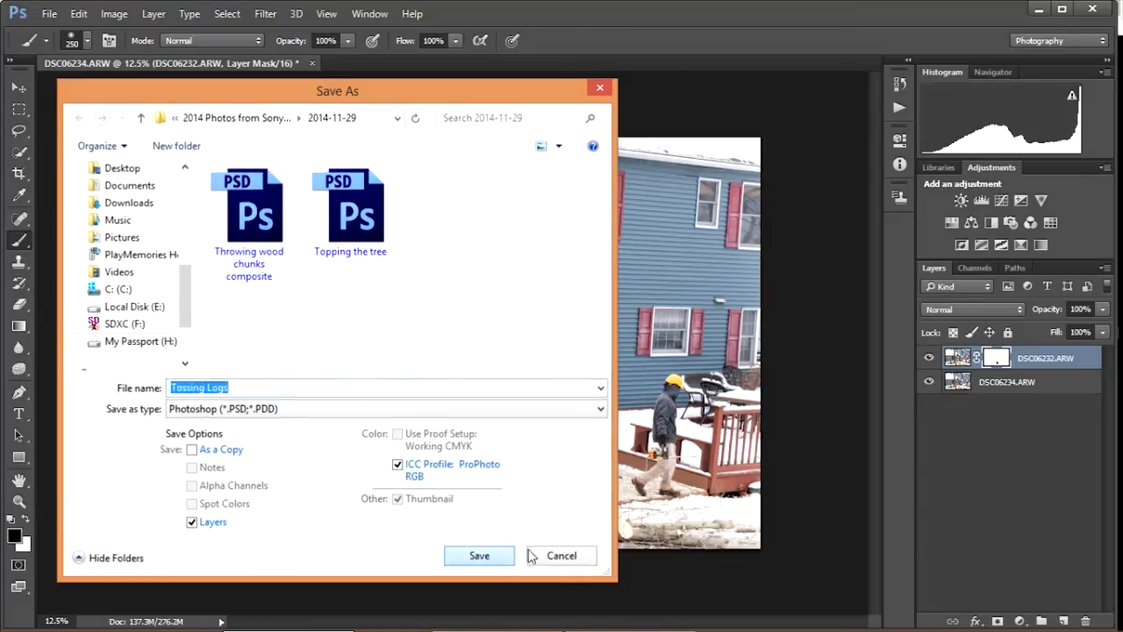
left_click(632, 618)
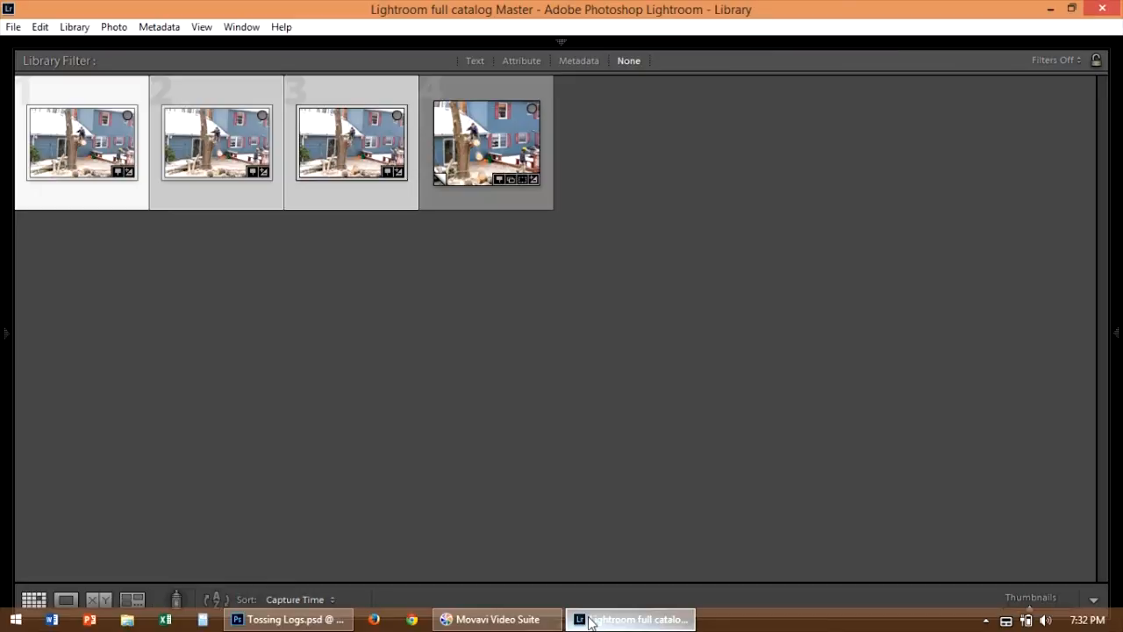